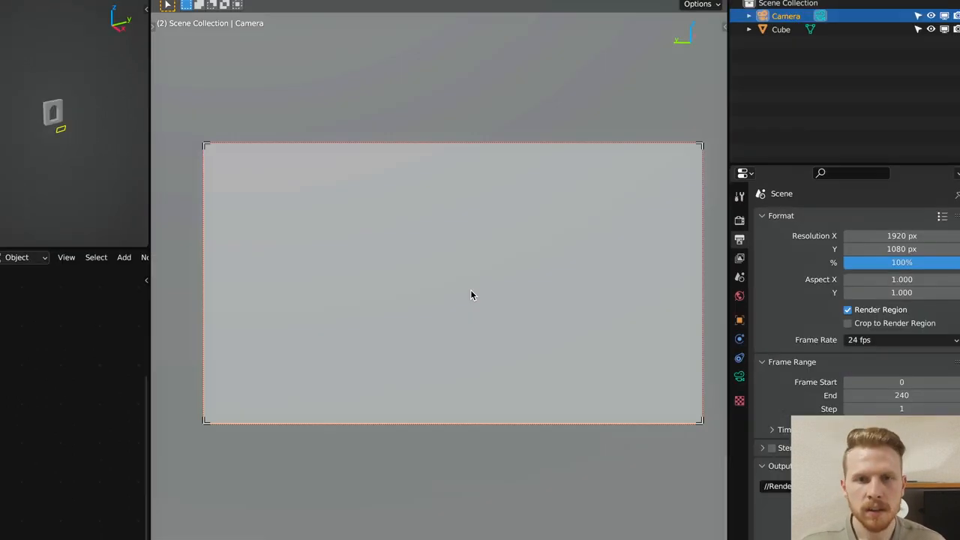
Switch the render resolution to portrait and set the camera focal length to 120 mm.
left_click(900, 236)
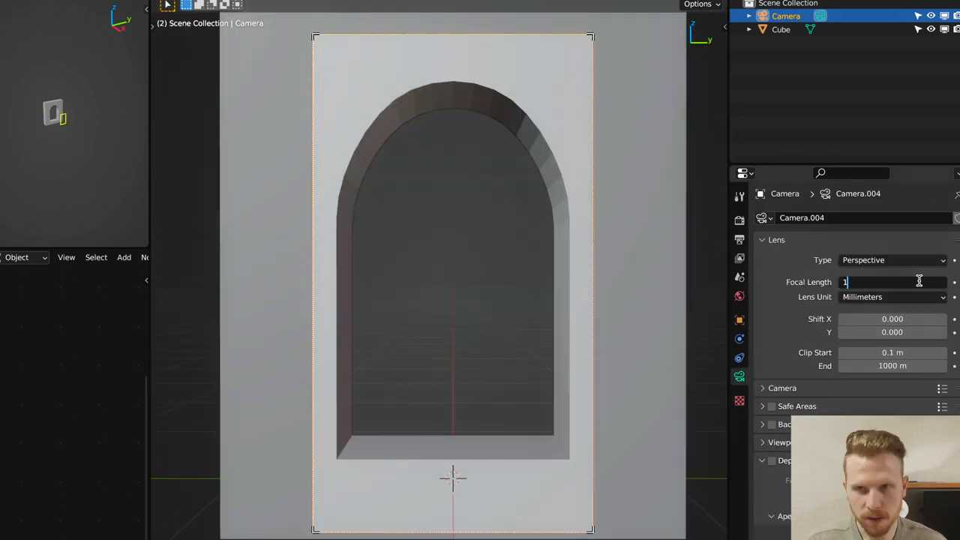
type("120 mm")
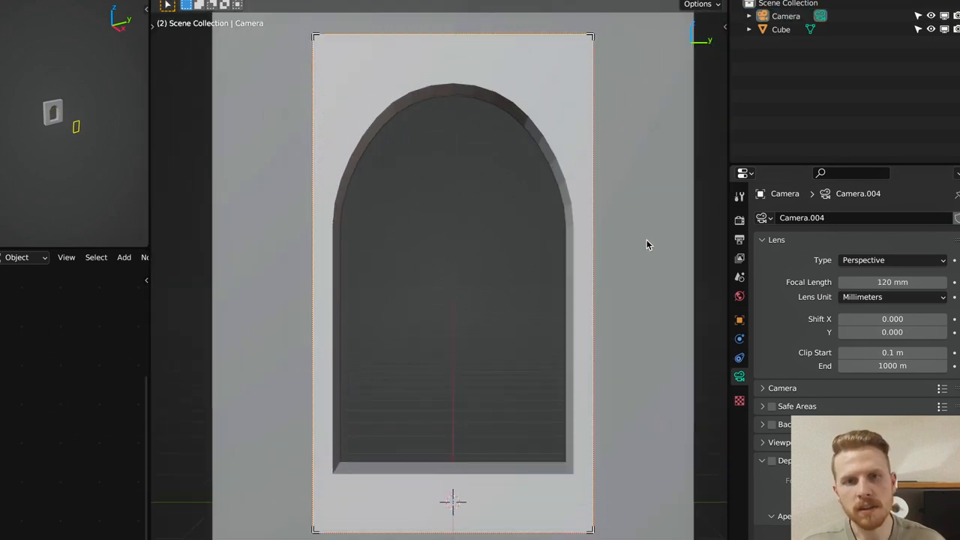
left_click(786, 15)
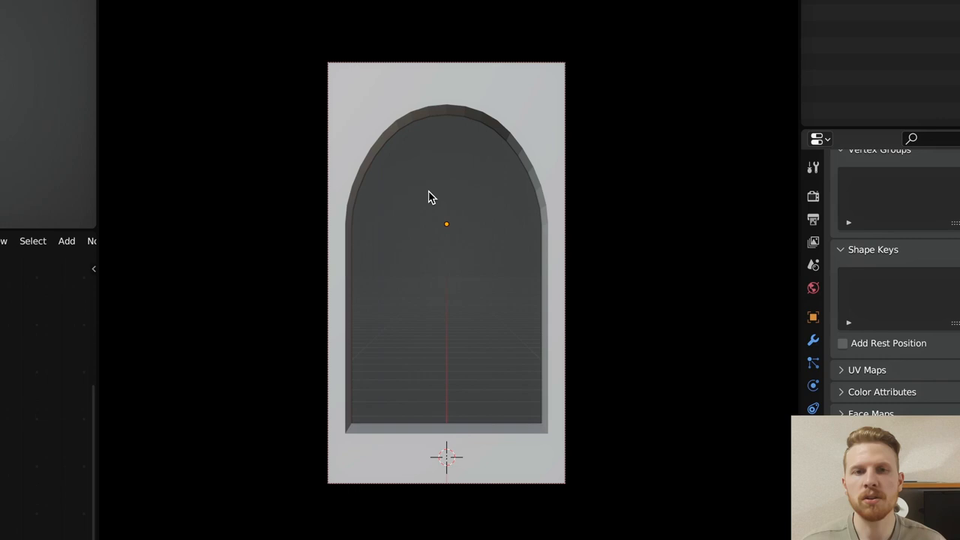
mouse_move(465, 242)
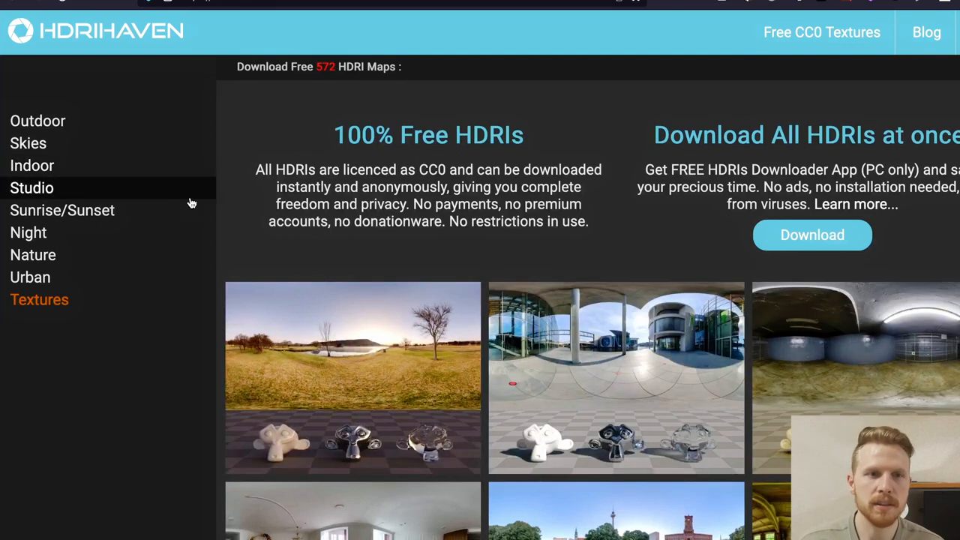
Filter Poly Haven to Sunrise/Sunset HDRIs and browse toward Kiara 1 Dawn.
left_click(63, 210)
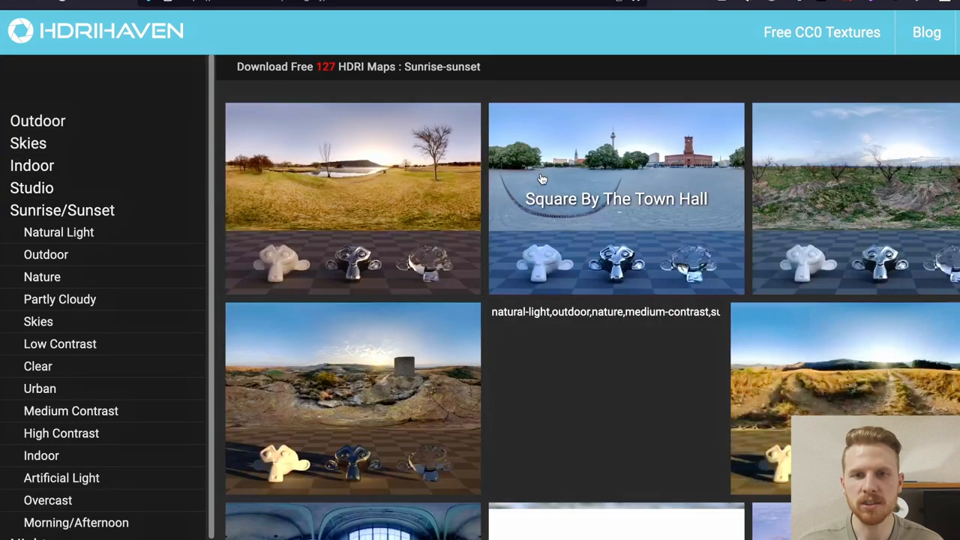
scroll("down", 3)
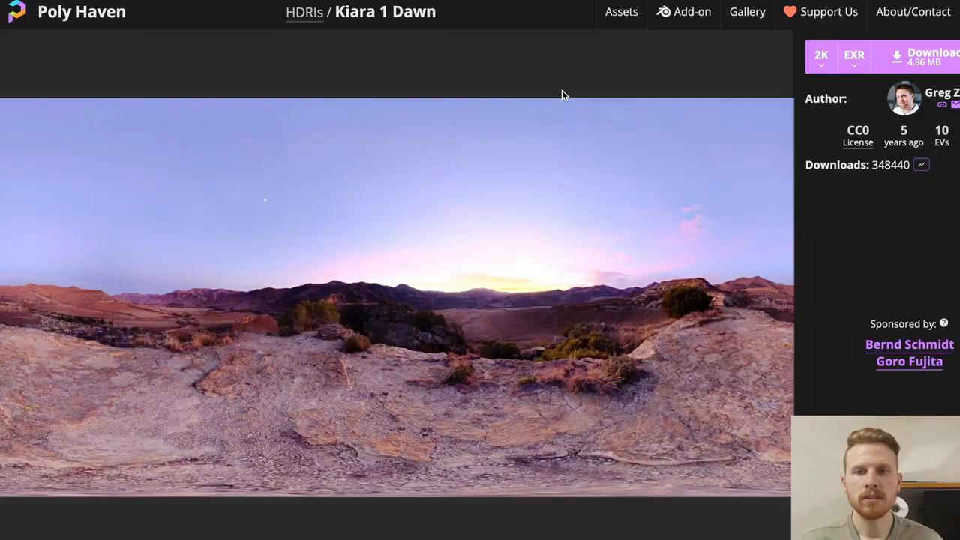
mouse_move(367, 272)
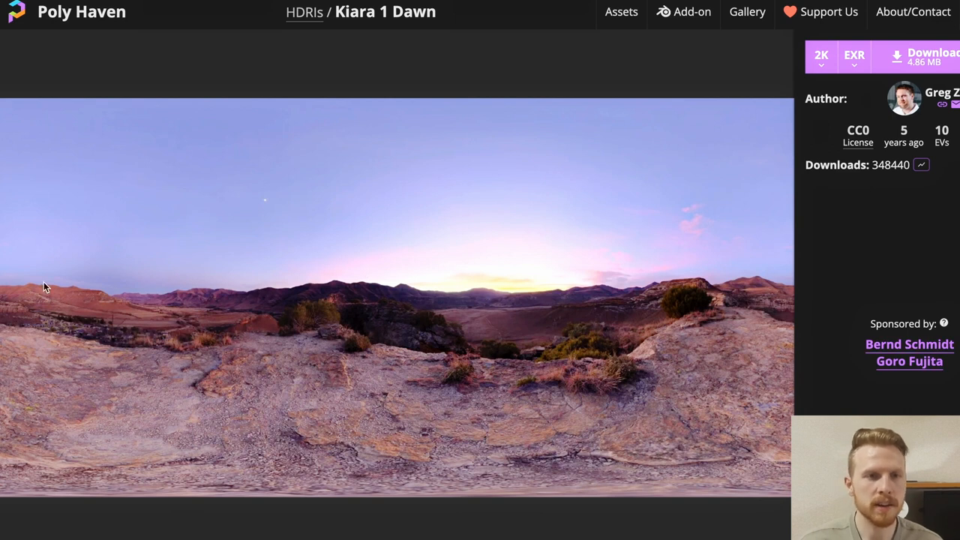
mouse_move(78, 271)
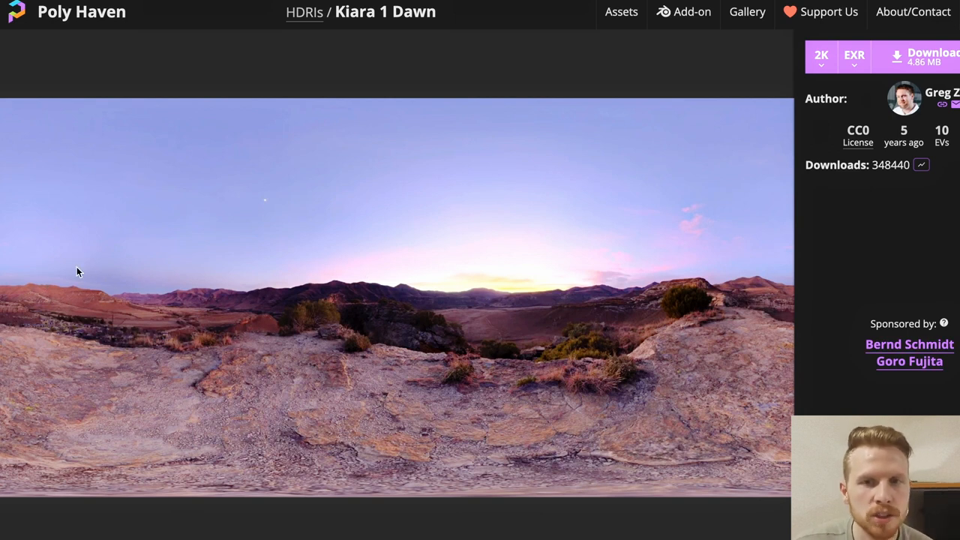
mouse_move(481, 284)
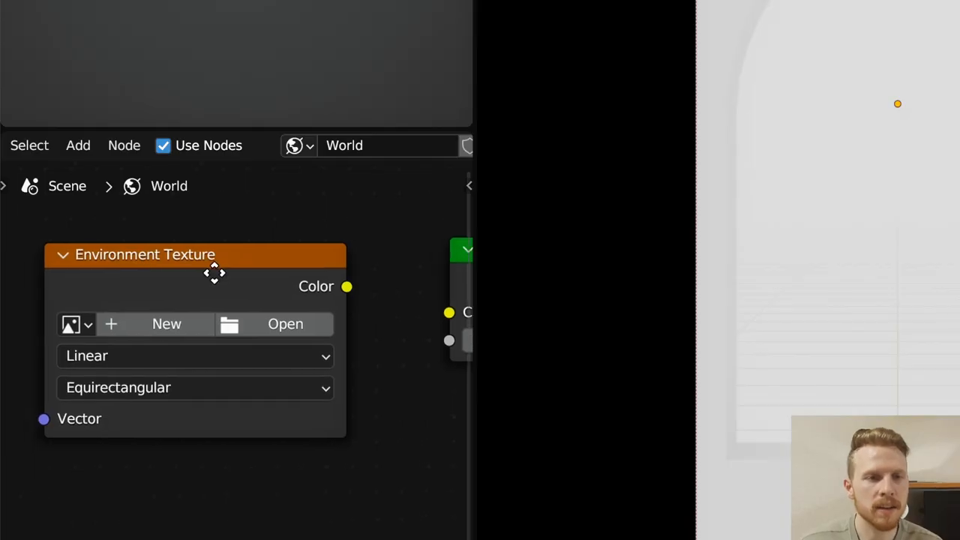
Add the dawn HDRI as an Environment Texture and lower Background strength to 0.020.
left_click(285, 324)
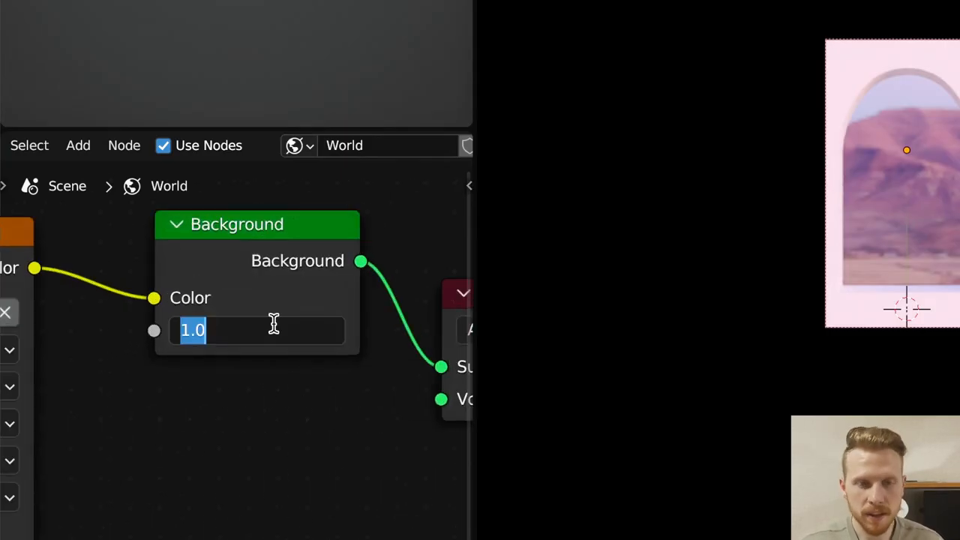
type("0.020")
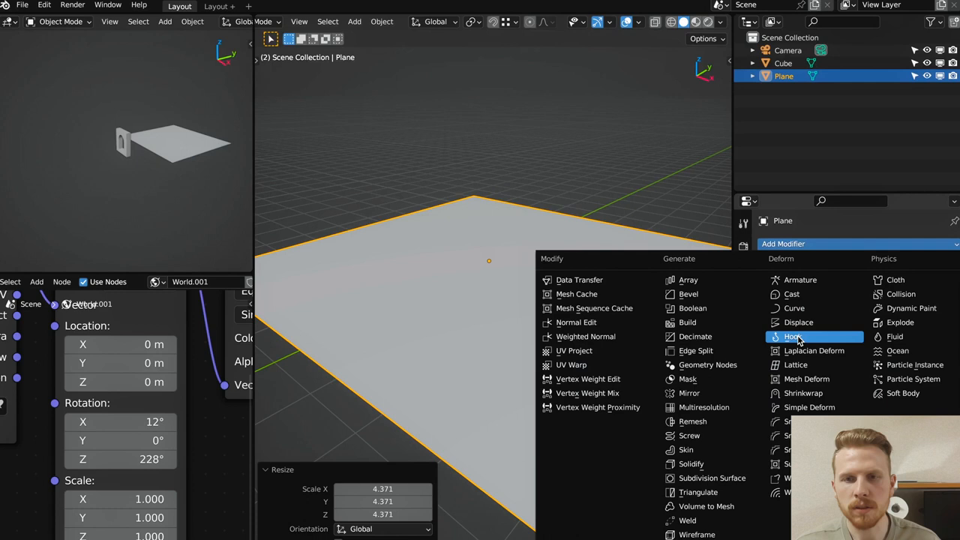
mouse_move(695, 336)
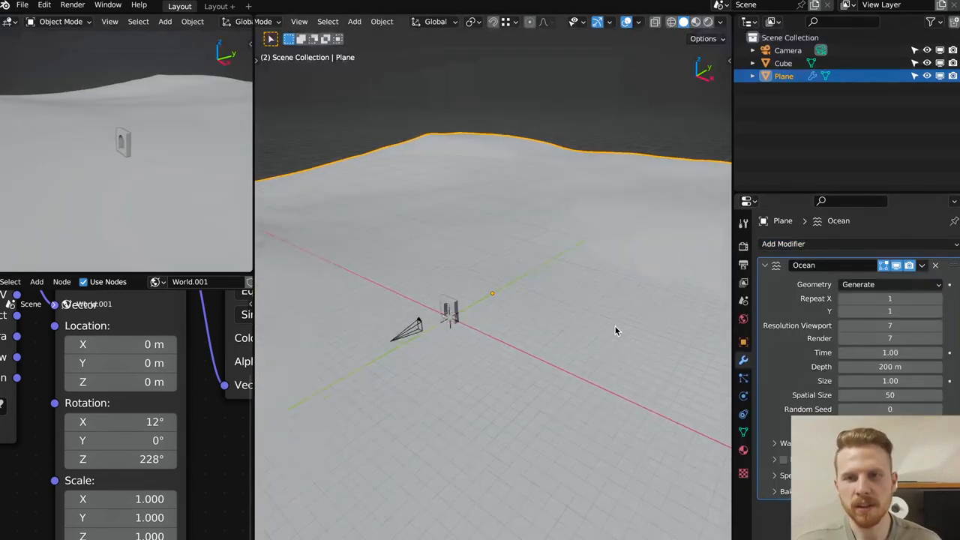
Give the plane an Ocean modifier set to Displace plus a Simple subdivision at a higher level.
left_click(890, 283)
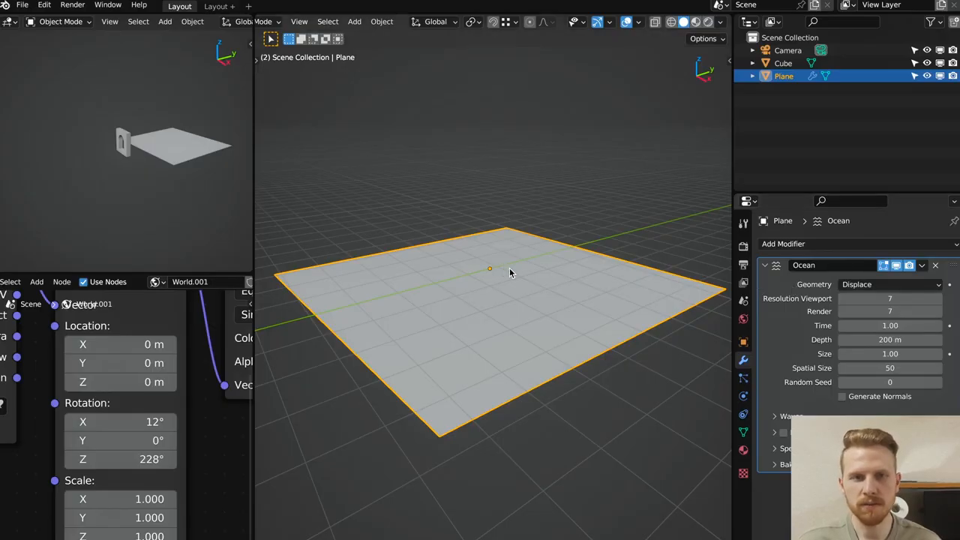
left_click(783, 243)
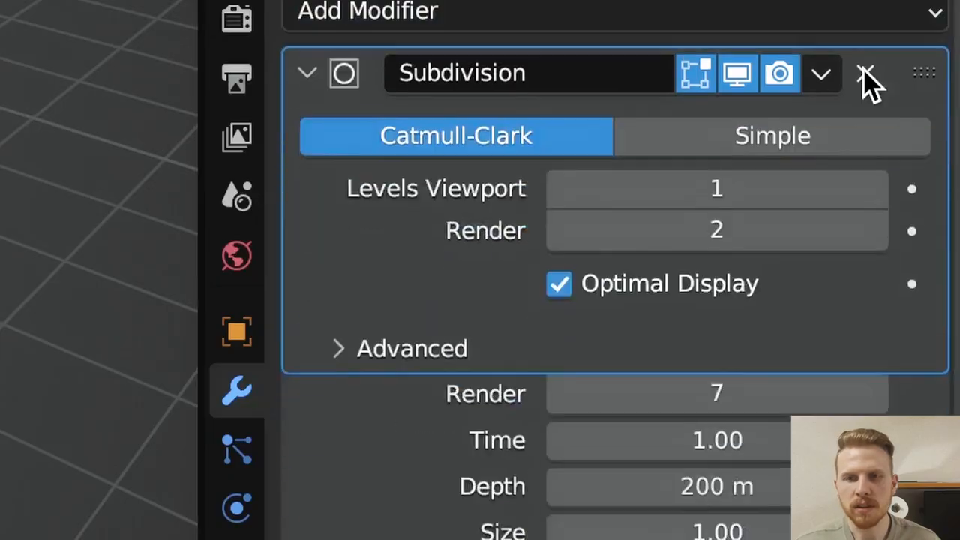
left_click(771, 135)
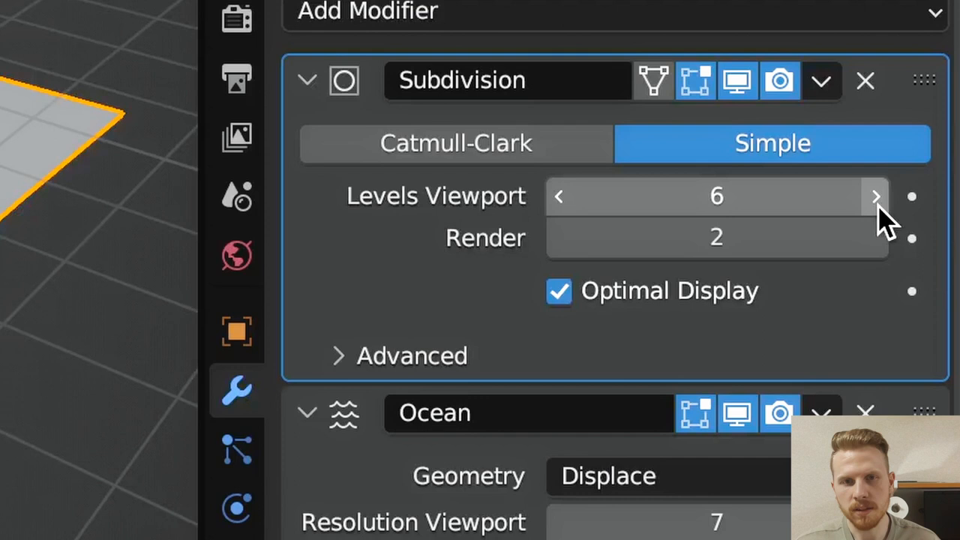
double_click(717, 195)
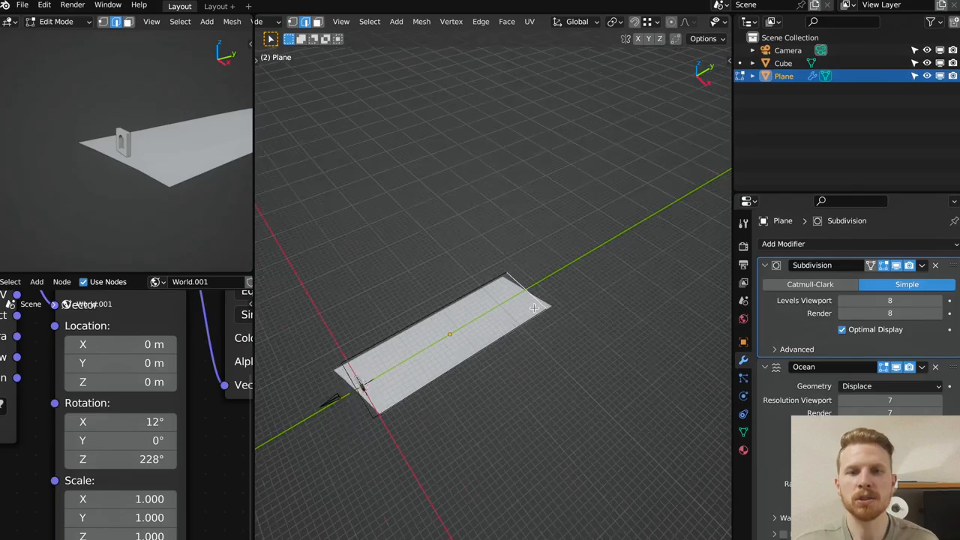
Stretch the plane into a long ocean strip and apply its scale.
key("Tab")
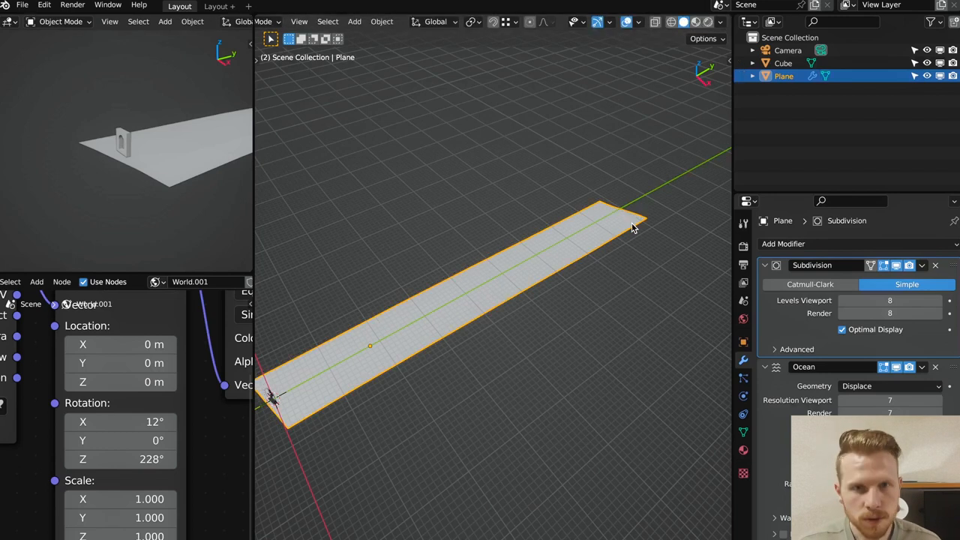
key("Tab")
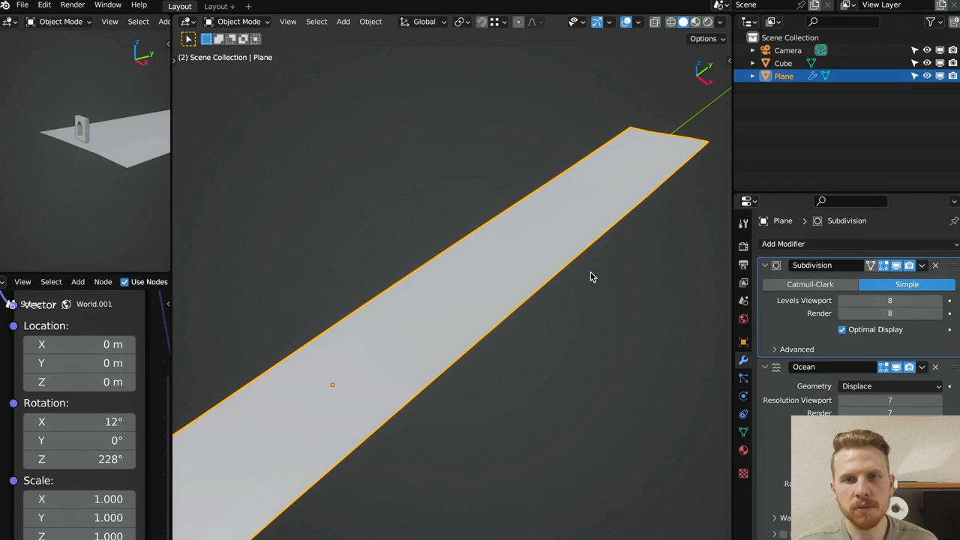
key("q")
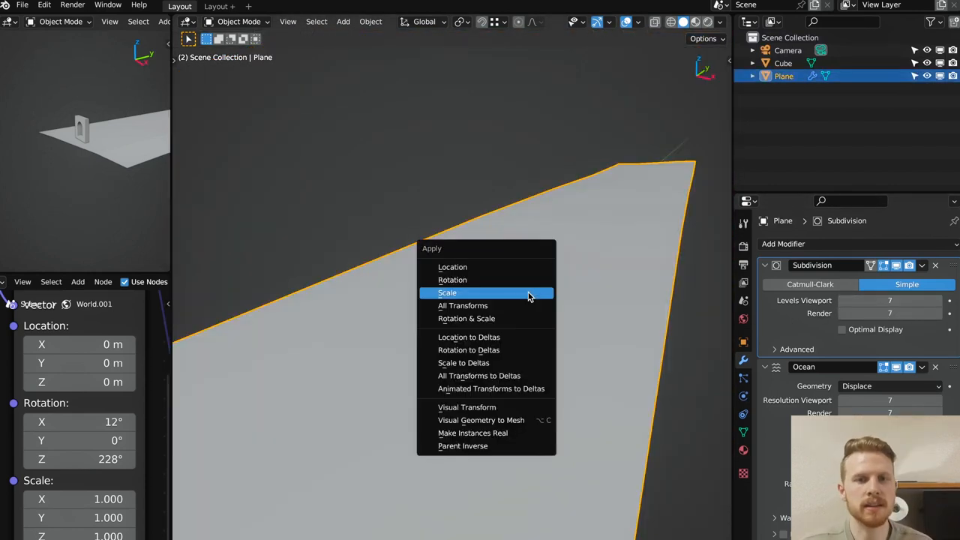
left_click(447, 292)
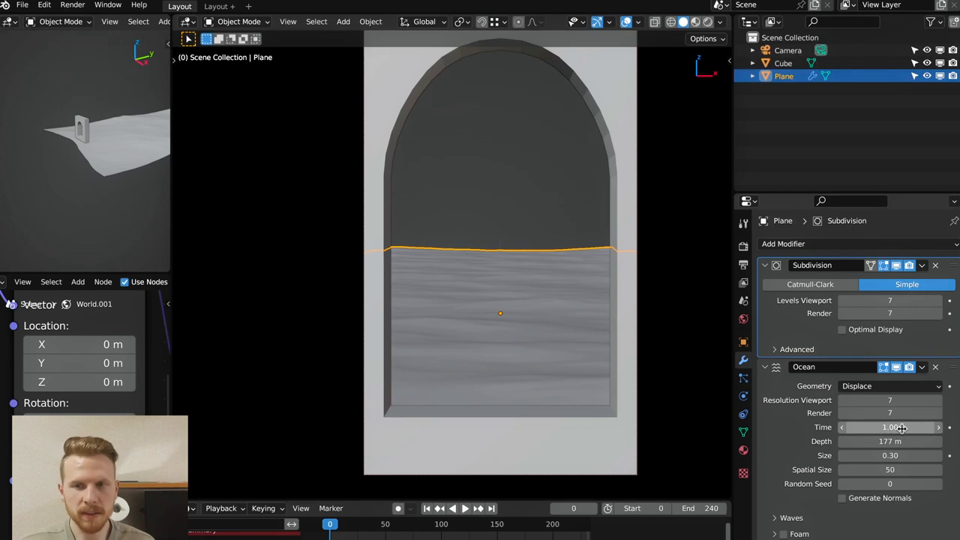
Keyframe the Ocean modifier's Time value and scrub to check the waves animate.
right_click(890, 426)
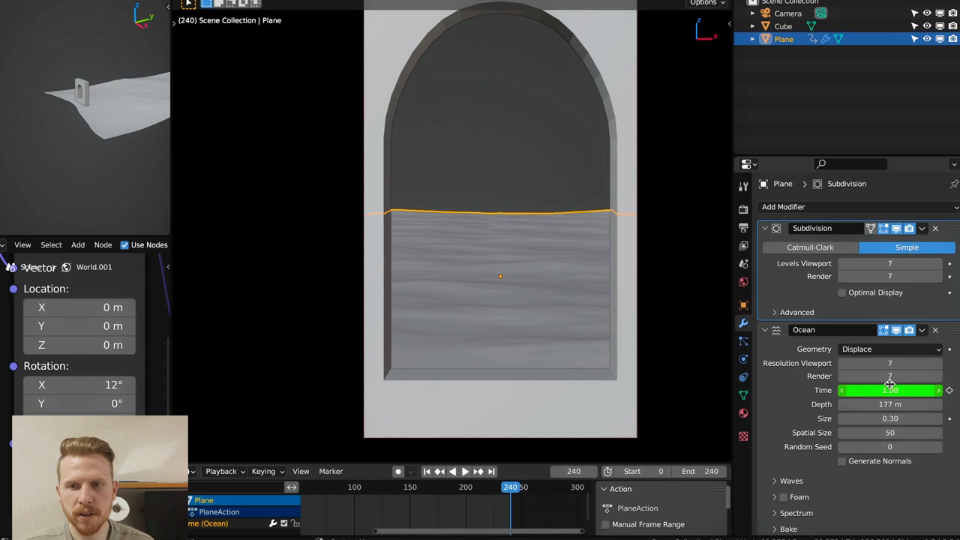
left_click_drag(900, 390, 889, 390)
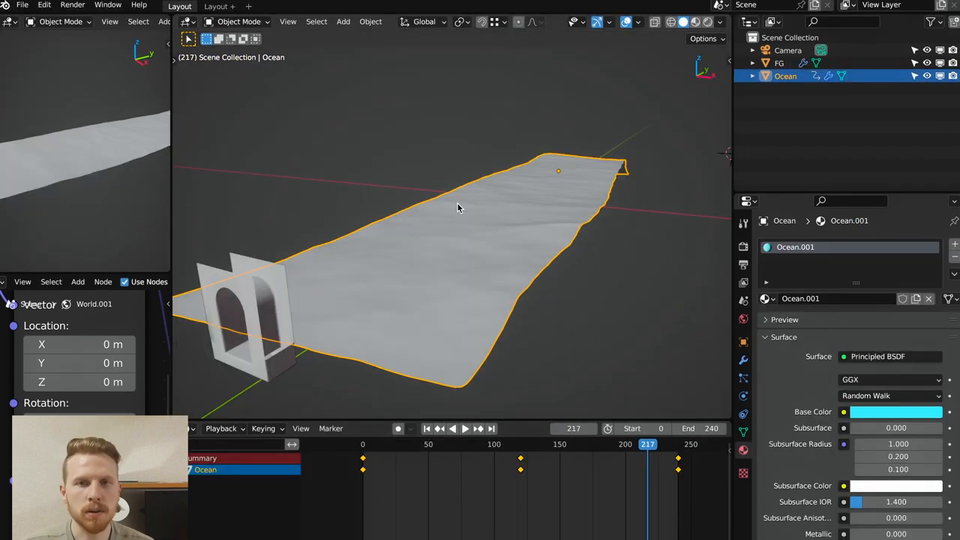
Add a Multires-subdivided plane sculpted into hills named Islands and view it through the camera.
left_click(342, 21)
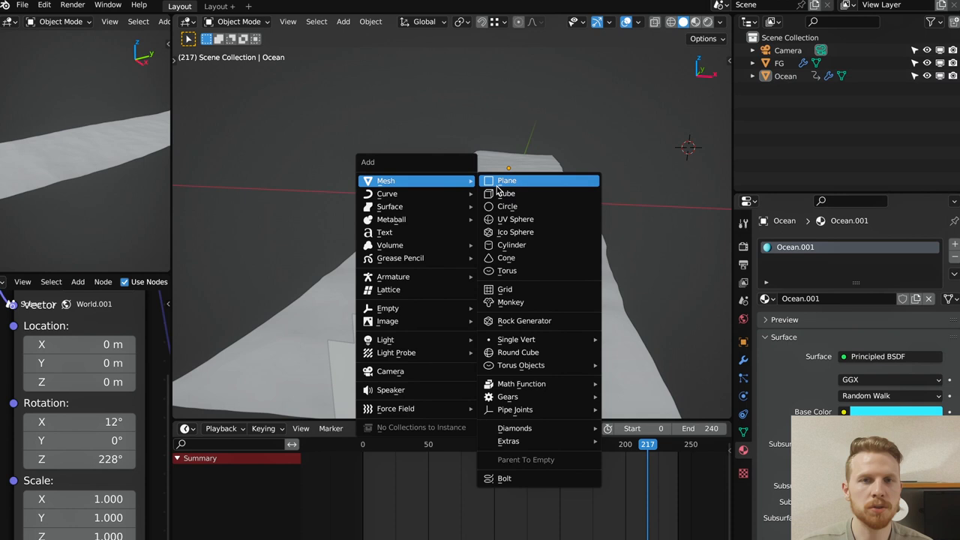
left_click(507, 180)
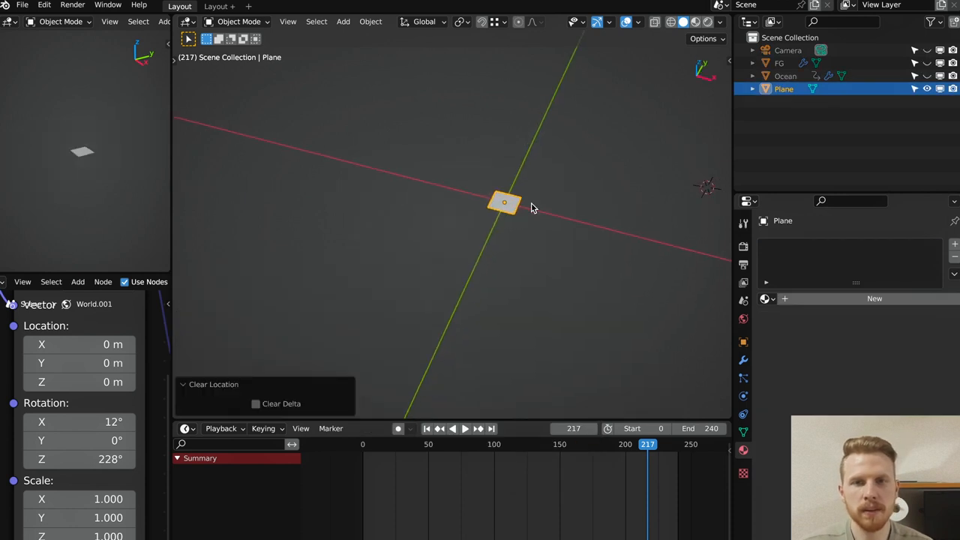
left_click(783, 243)
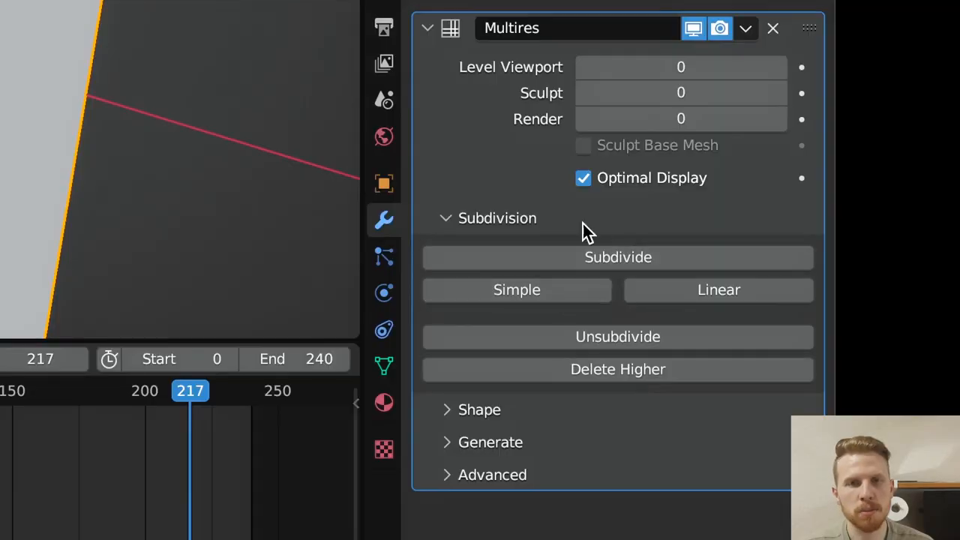
left_click(517, 289)
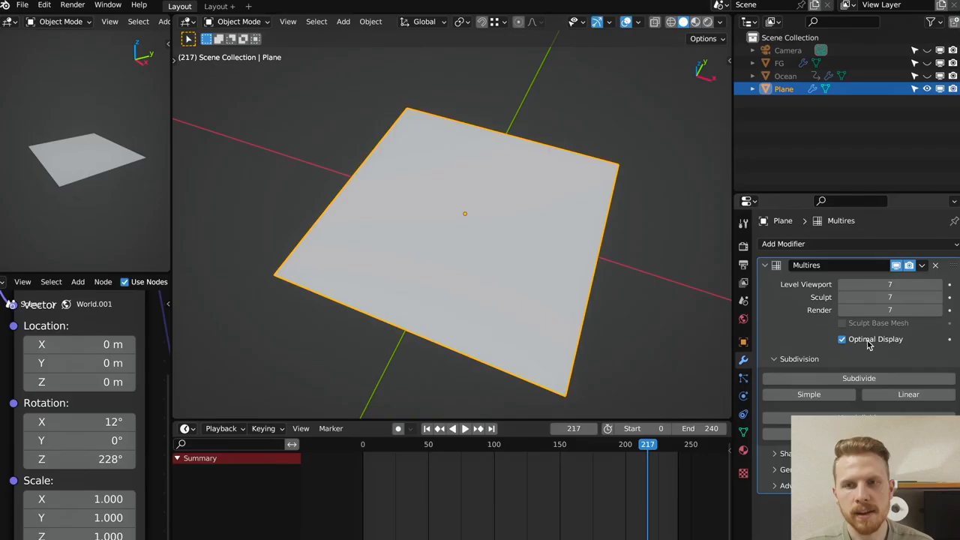
left_click(809, 393)
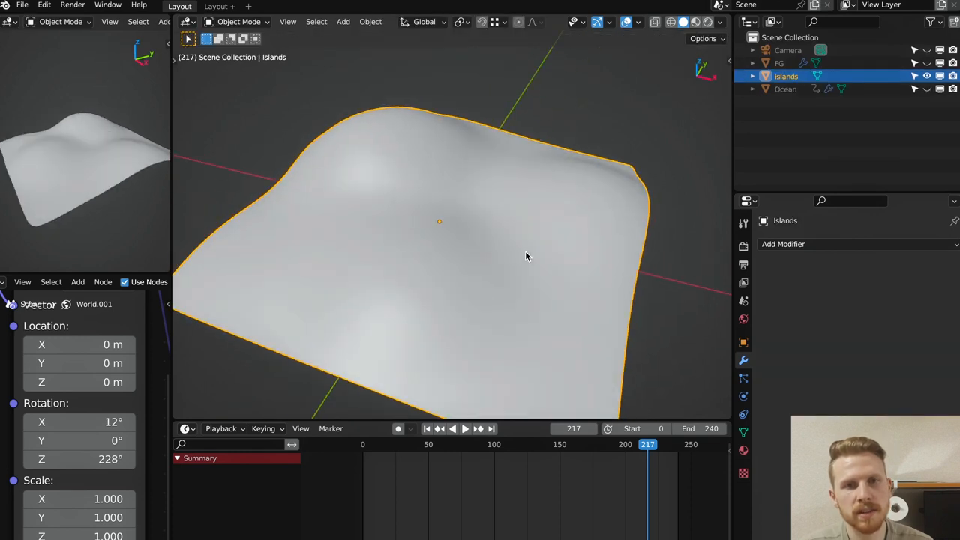
left_click(709, 22)
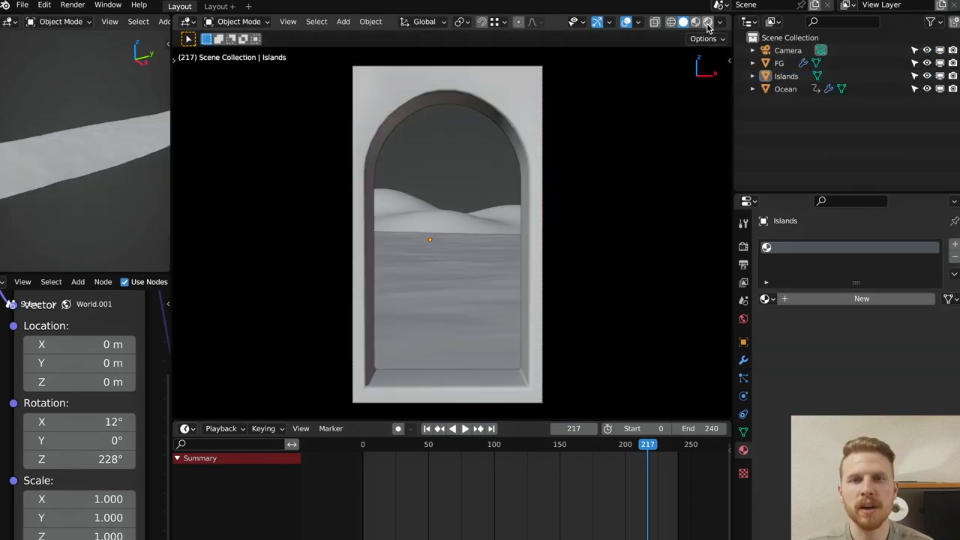
In rendered view, set the sun sphere's material to orange Emission at strength 250.
left_click(709, 21)
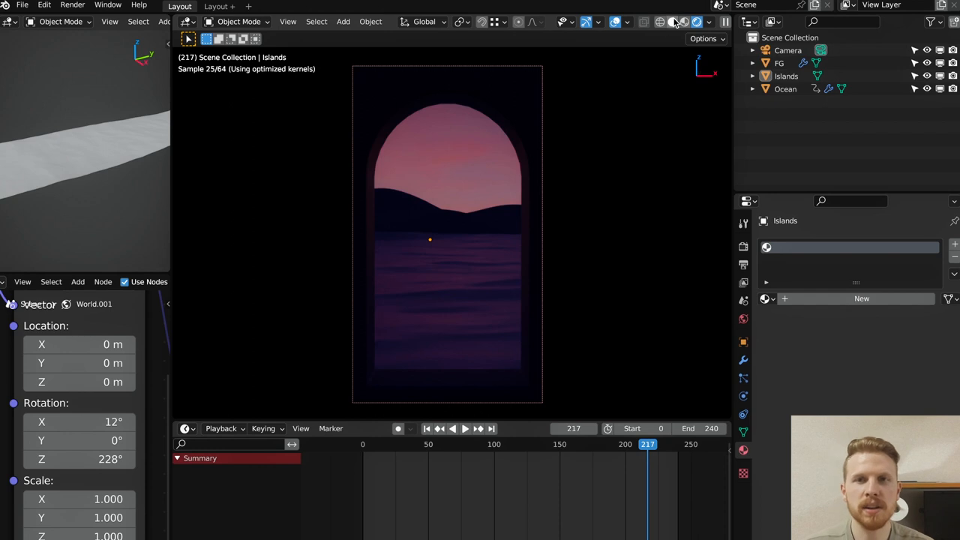
left_click(342, 21)
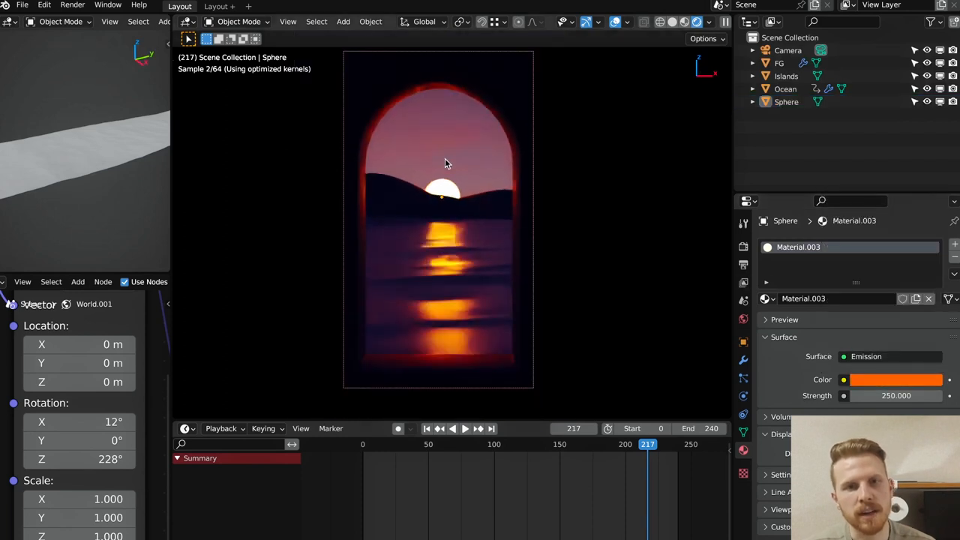
left_click(786, 75)
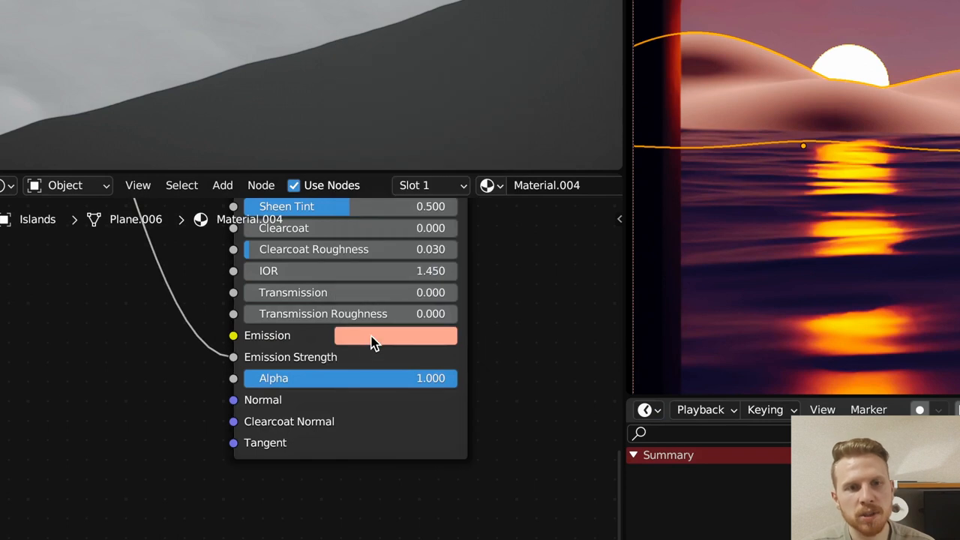
Build the Islands rim-glow emission with orange colour, Gradient Texture and UV Map, projecting UVs from view.
left_click(396, 336)
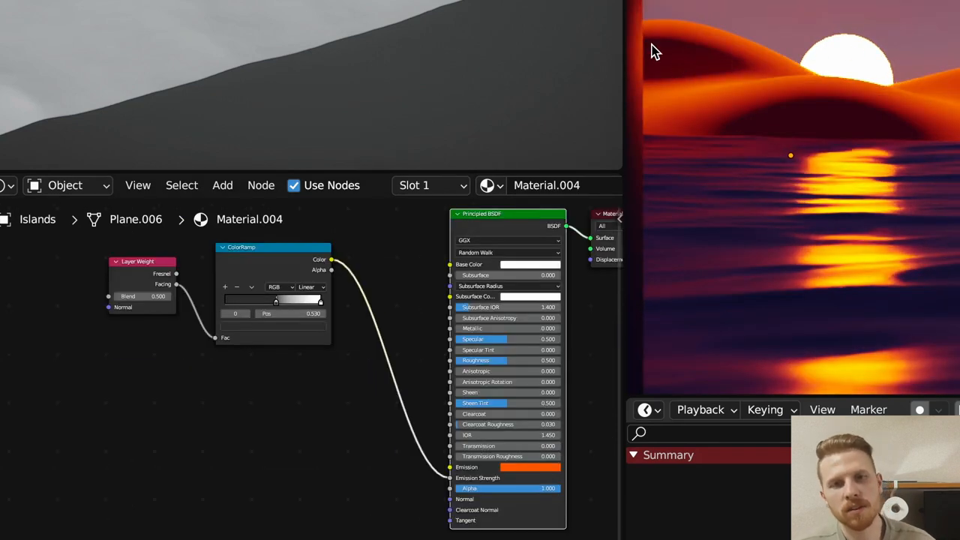
mouse_move(697, 108)
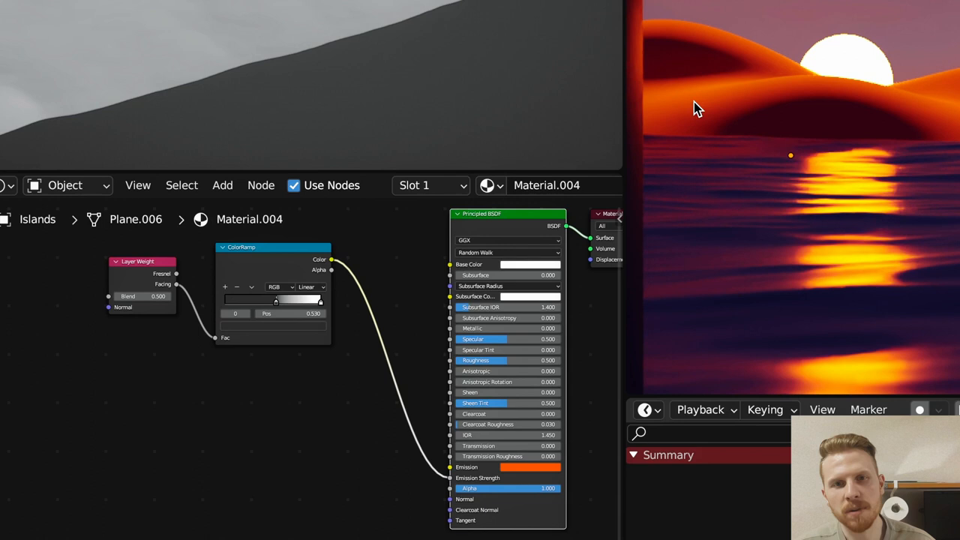
type("gra")
type("uv")
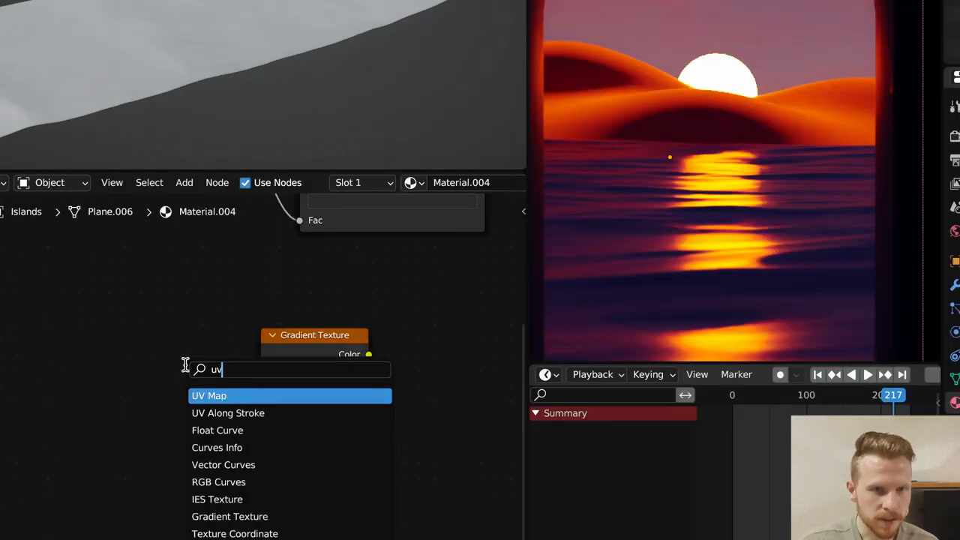
left_click(208, 396)
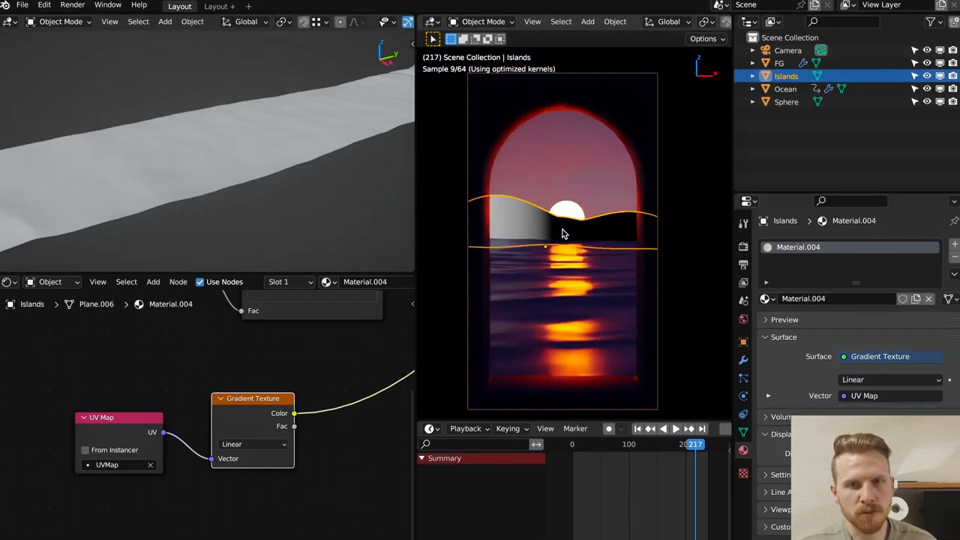
key("Tab")
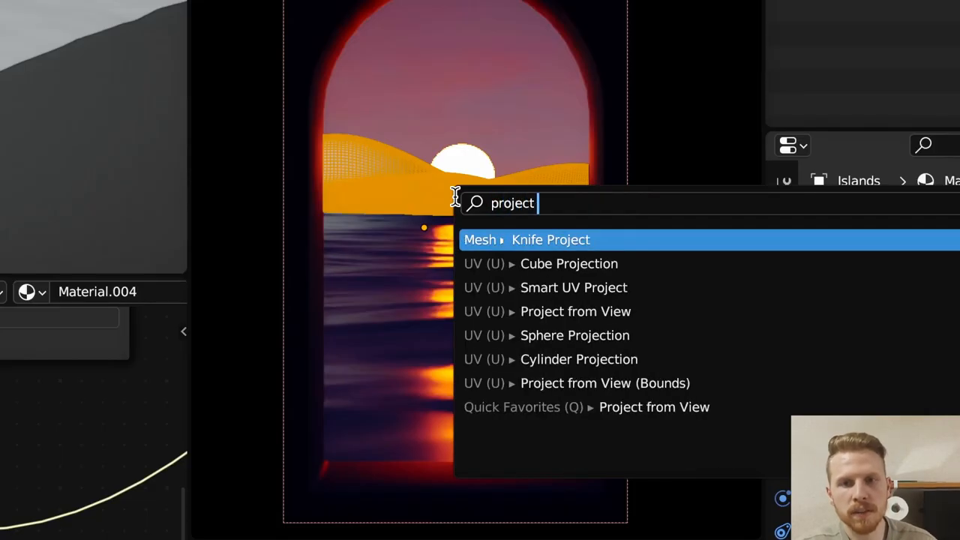
left_click(576, 311)
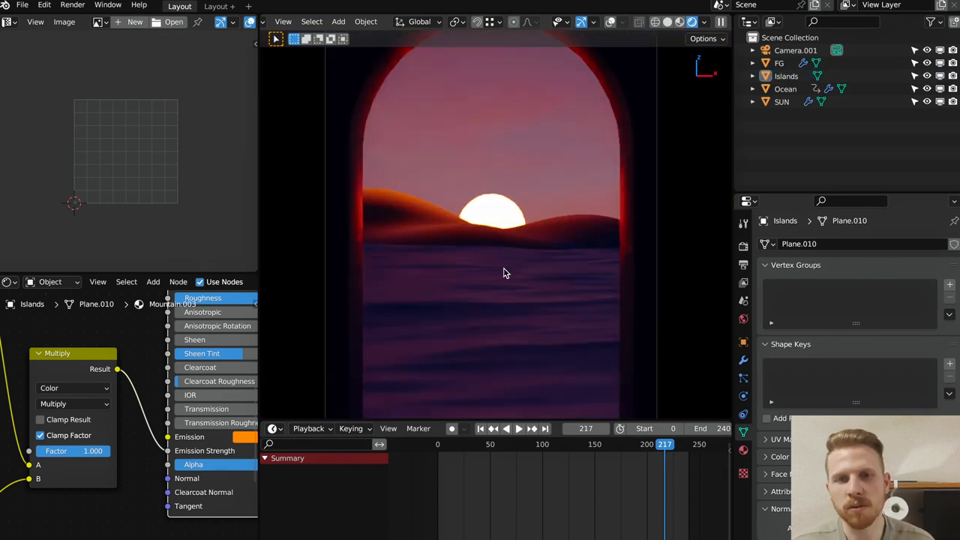
Add a text object and edit it to read SERENITY.
left_click(354, 21)
type("SERENITY")
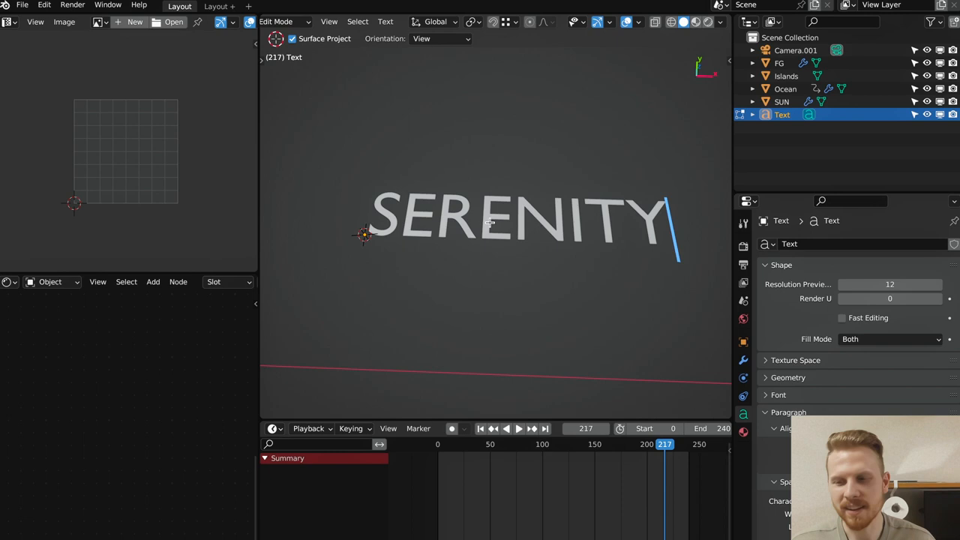
key("Tab")
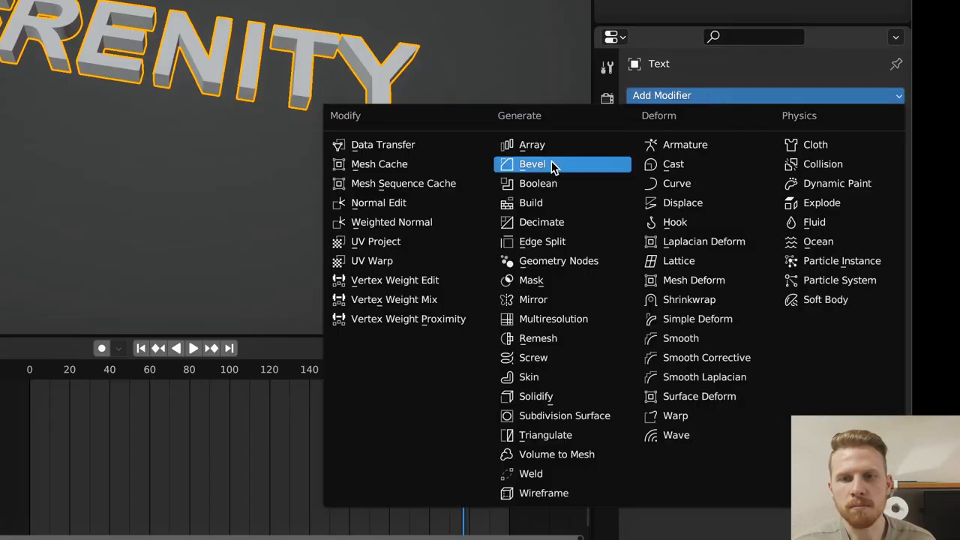
Bevel the letters (offset 0.034 m, 7 segments) and shade them smooth.
left_click(533, 164)
type("sm")
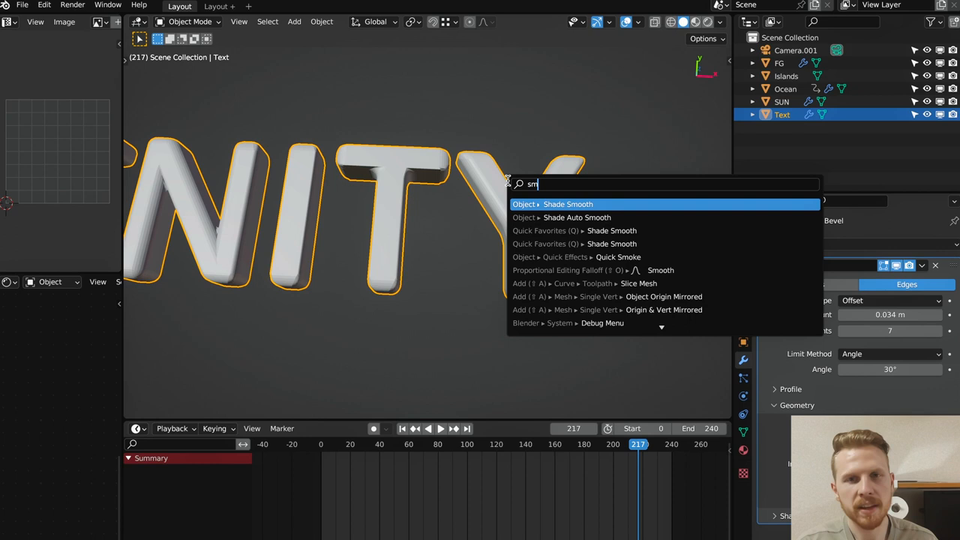
left_click(567, 204)
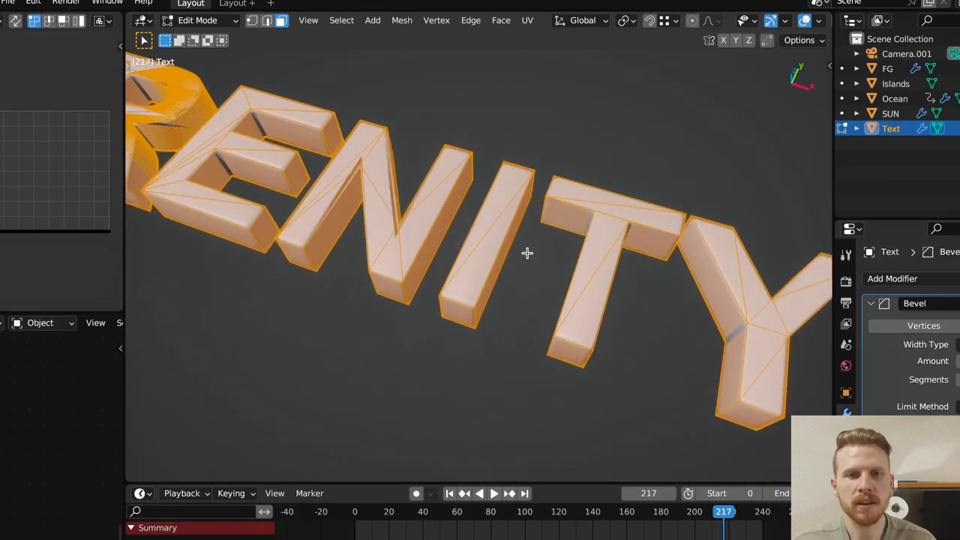
Limited-dissolve redundant edges and knife-cut problem faces so the N shades cleanly.
key("x")
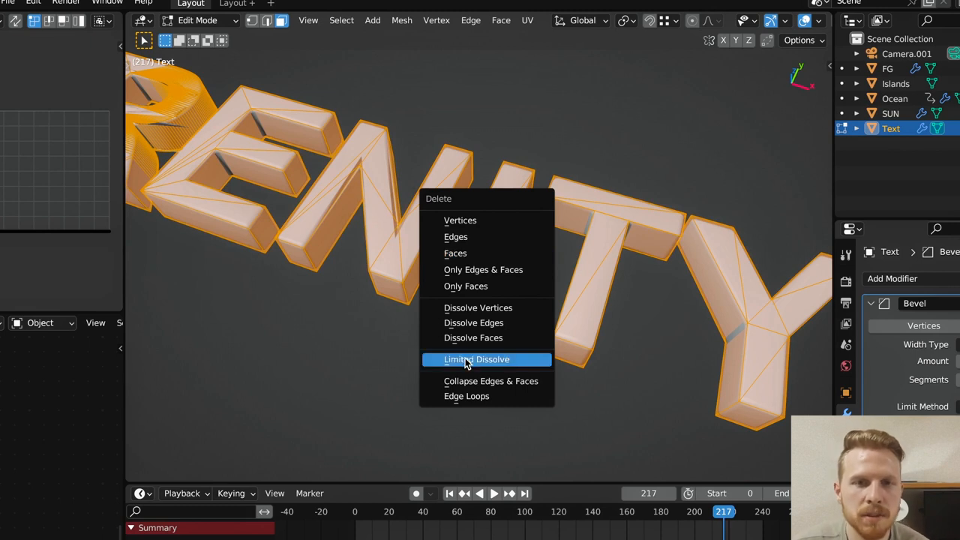
left_click(477, 360)
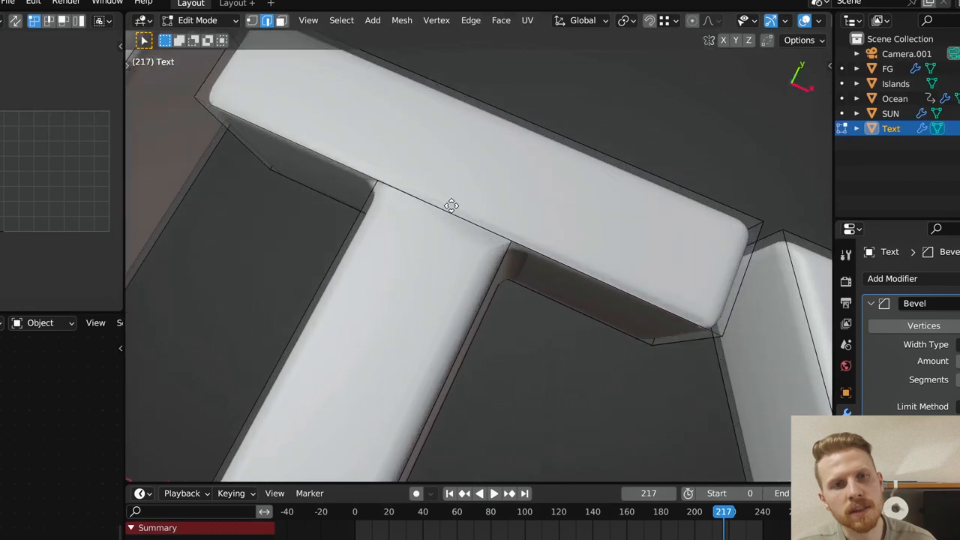
key("x")
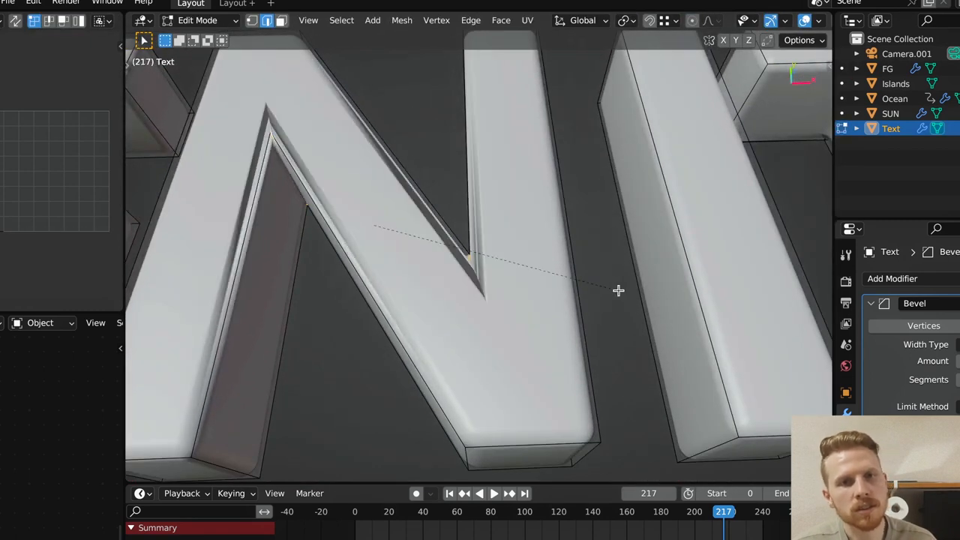
key("Tab")
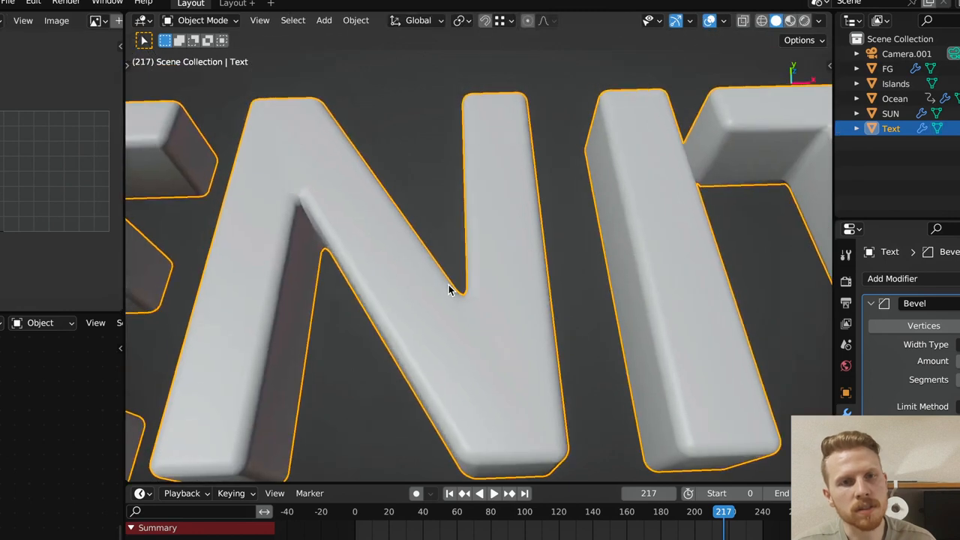
key("Tab")
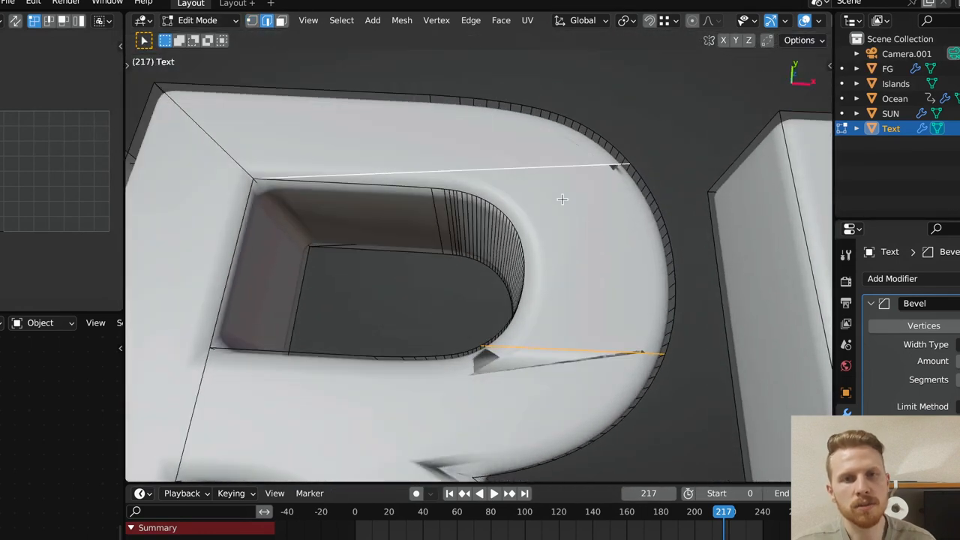
Dissolve the two stray edges on the curved letters and leave Edit Mode.
key("x")
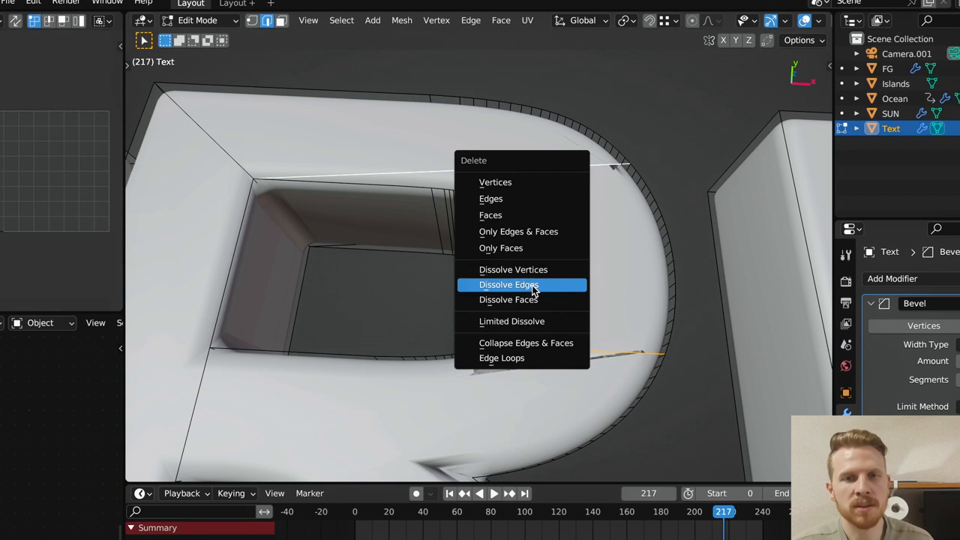
left_click(509, 285)
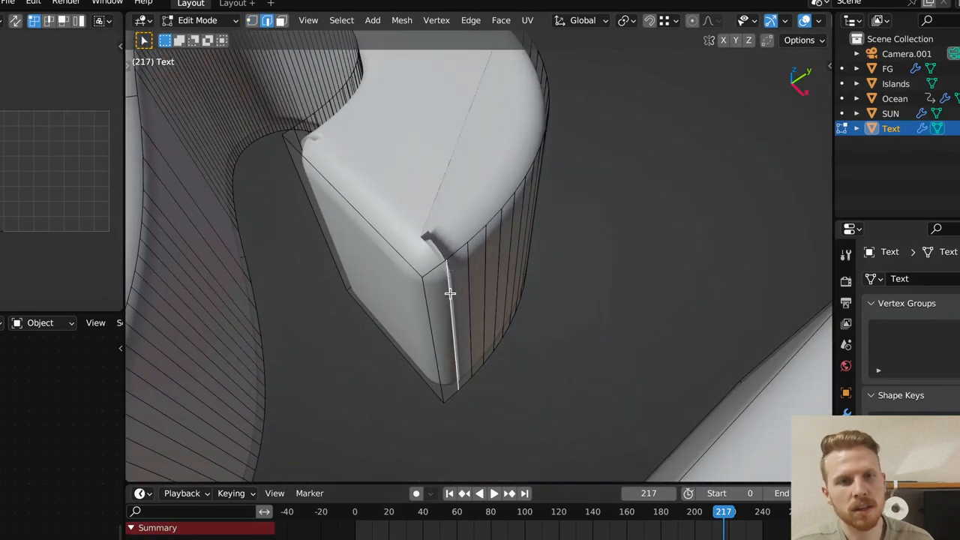
key("x")
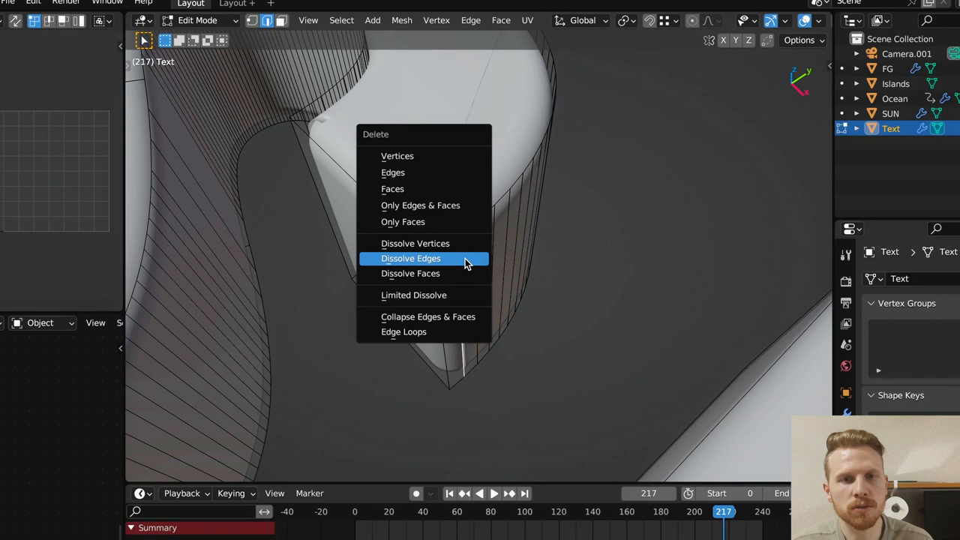
left_click(411, 258)
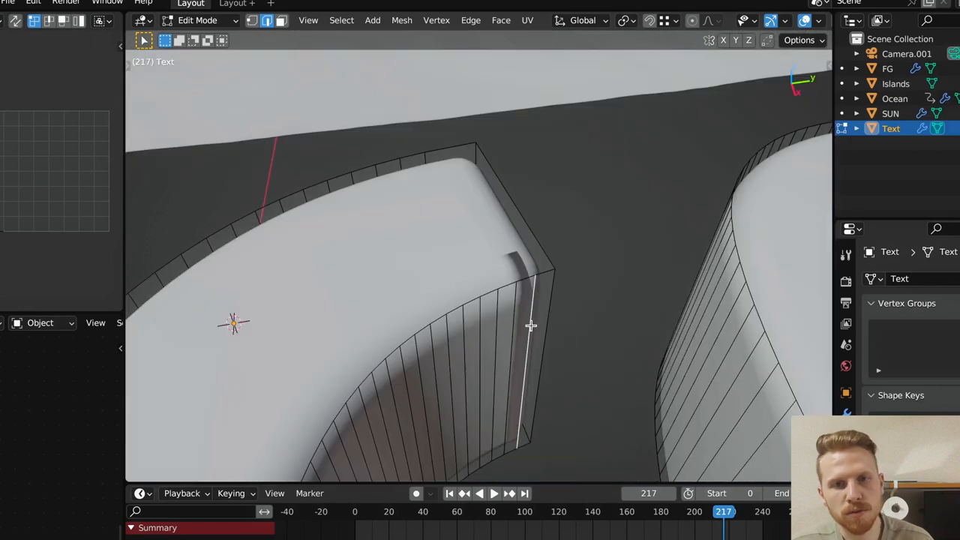
key("Tab")
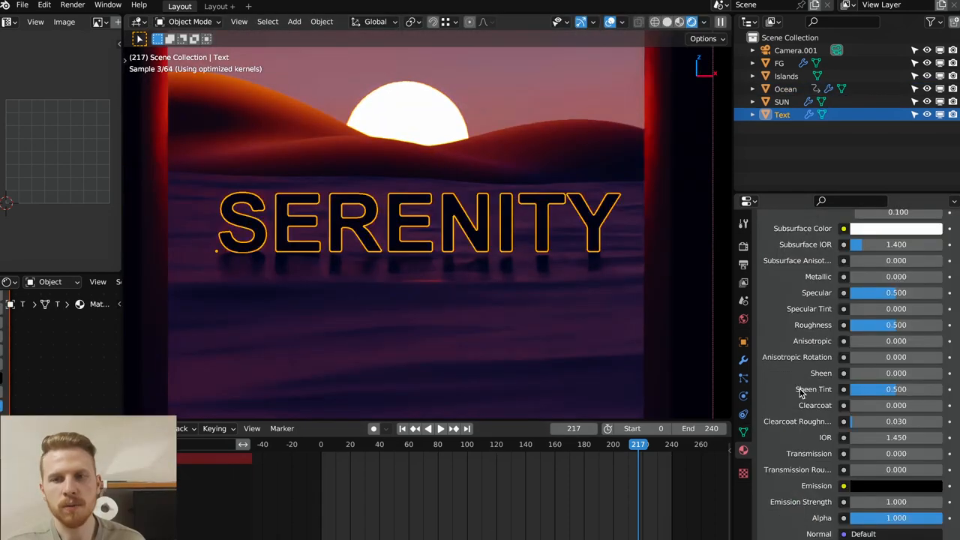
Set the Text material to Transmission 1.0, IOR 1.317 and Roughness 0.202, then select the ocean.
left_click(896, 453)
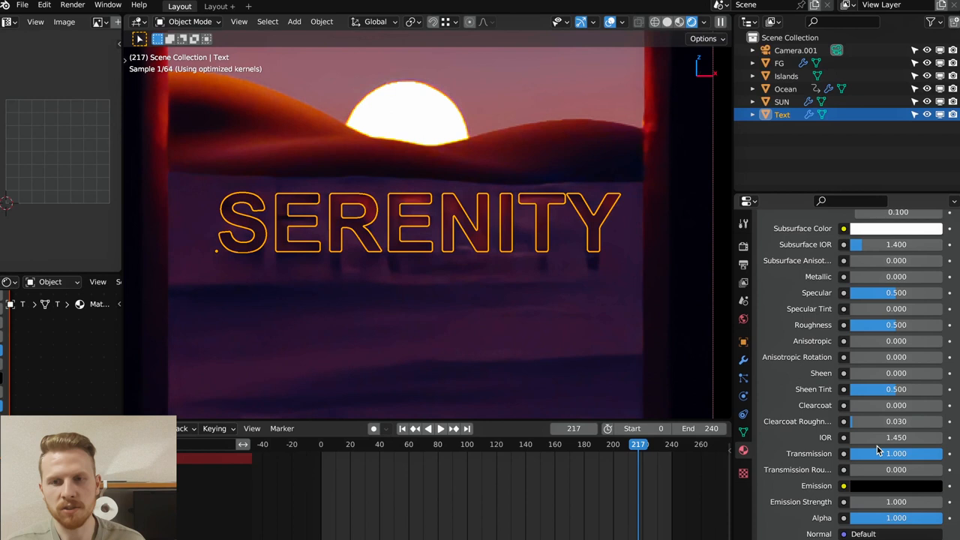
mouse_move(825, 441)
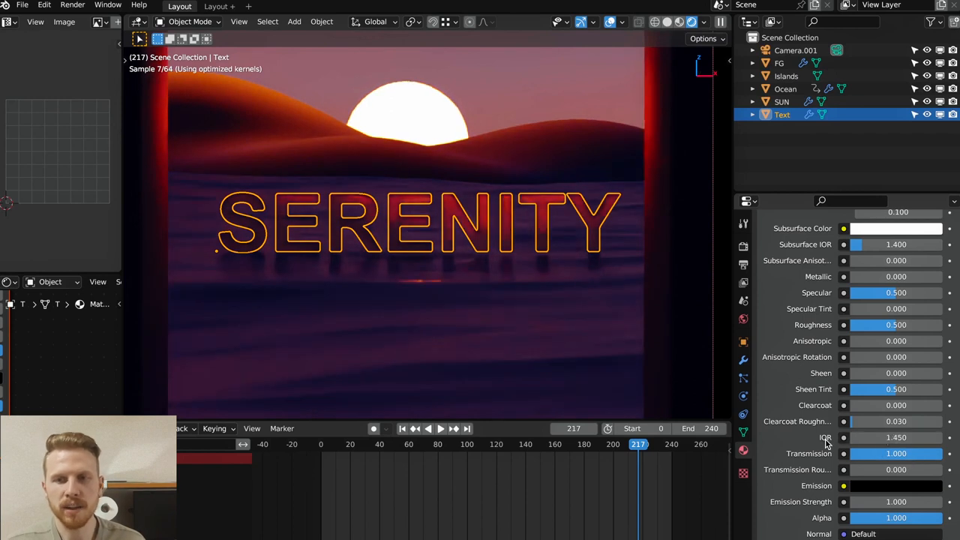
left_click(897, 438)
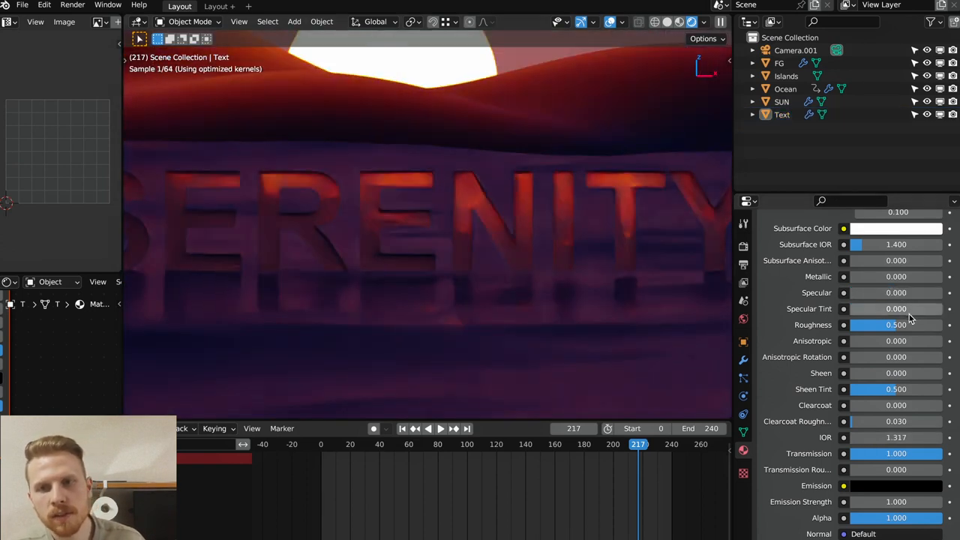
left_click_drag(895, 324, 870, 324)
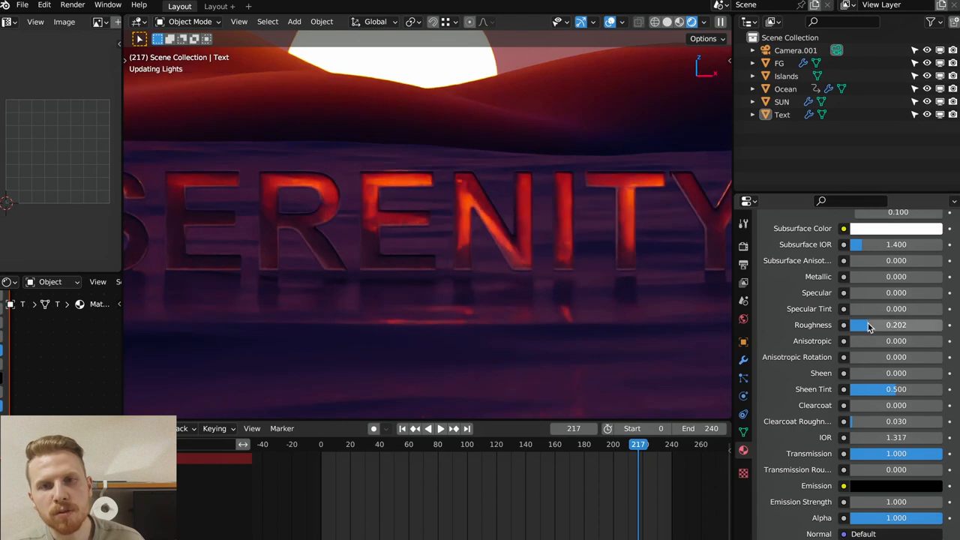
left_click(787, 89)
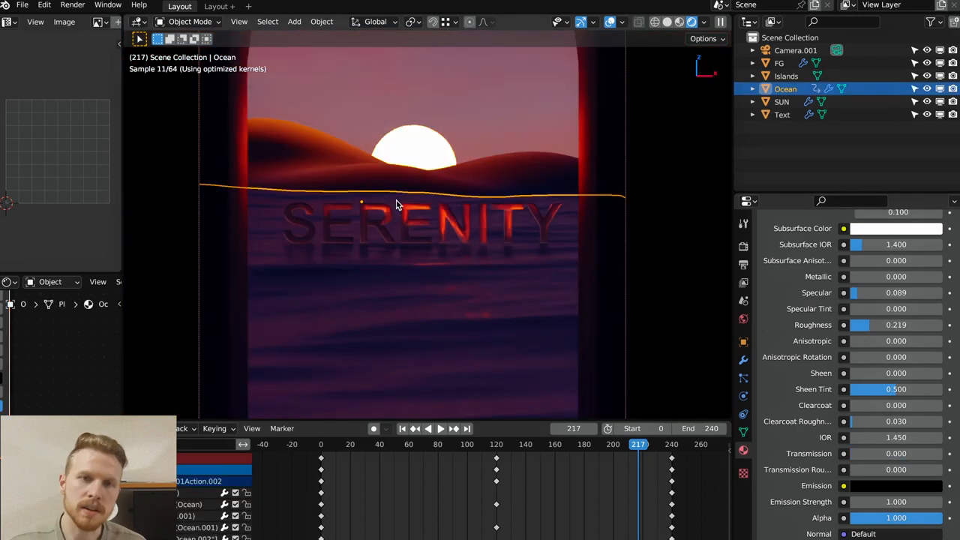
left_click(783, 114)
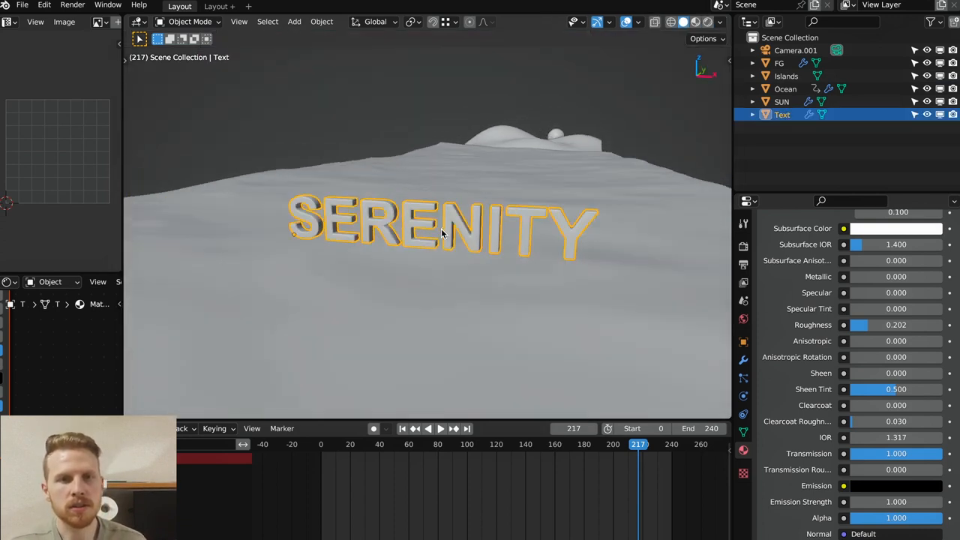
Separate the text into loose letter parts and set each letter's origin to its geometry.
key("Tab")
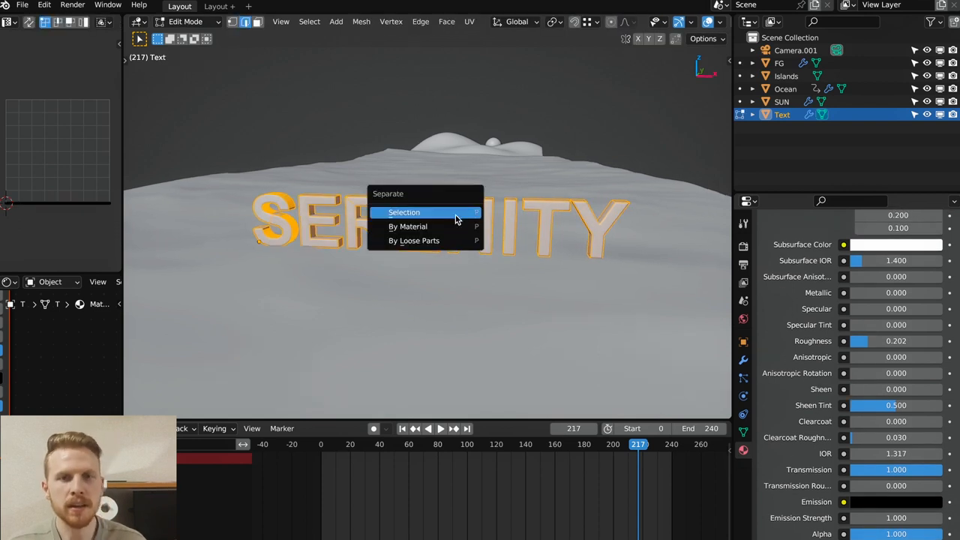
mouse_move(414, 240)
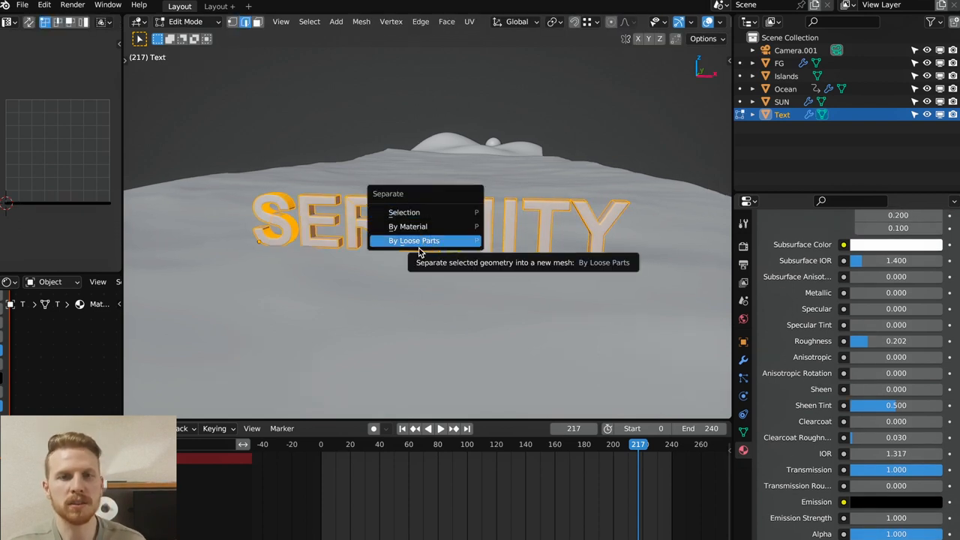
left_click(414, 240)
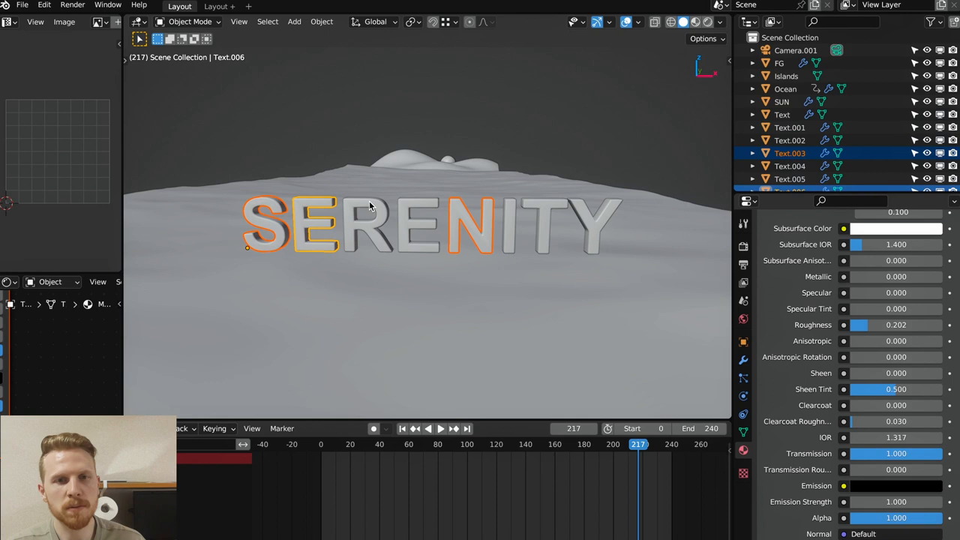
left_click(321, 21)
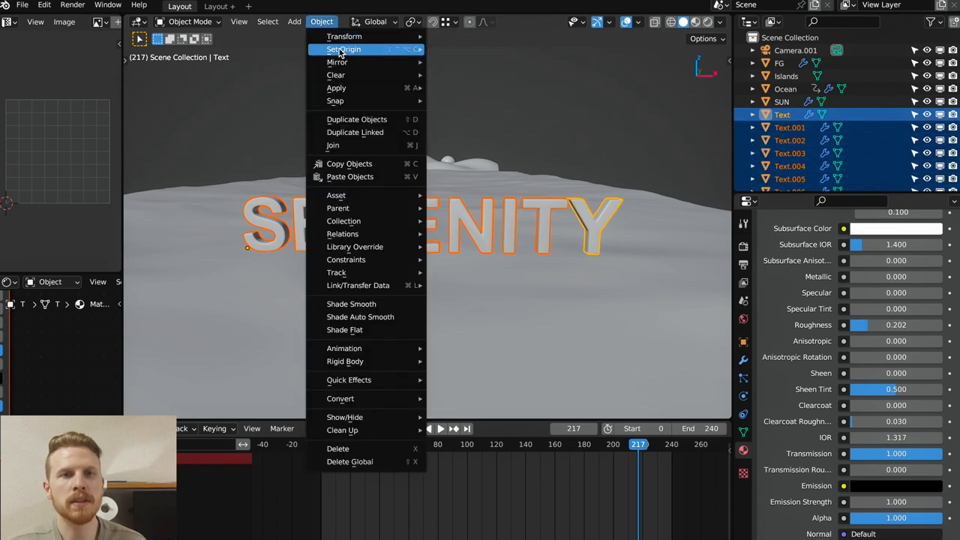
mouse_move(344, 48)
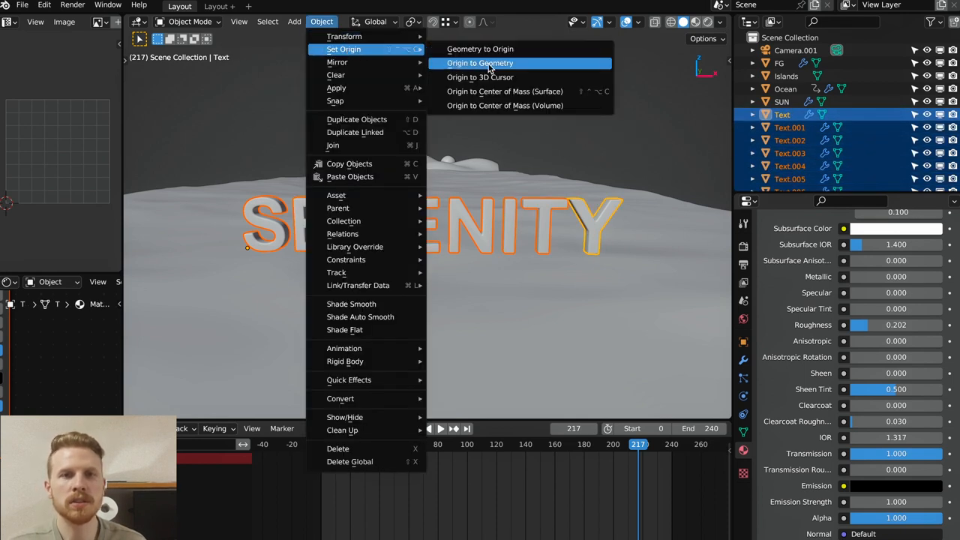
left_click(480, 63)
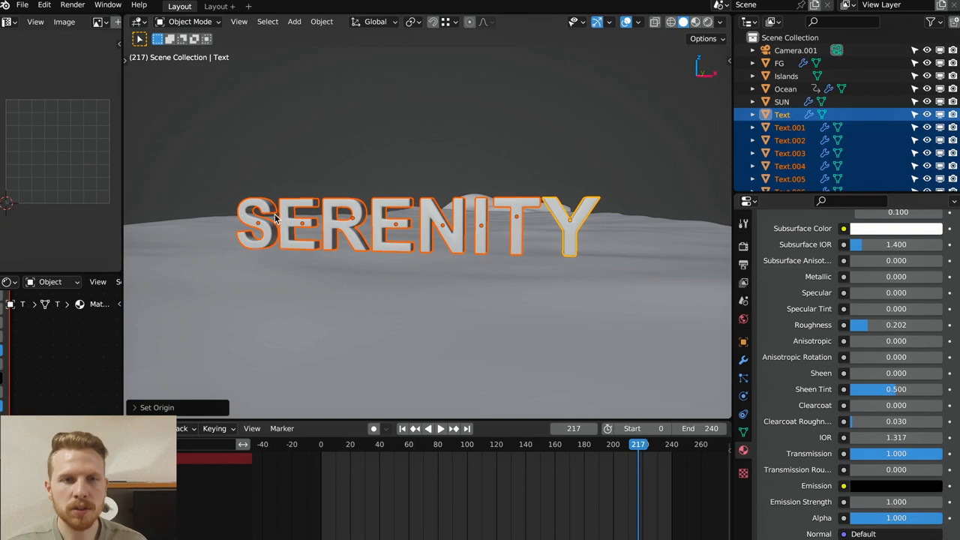
mouse_move(537, 219)
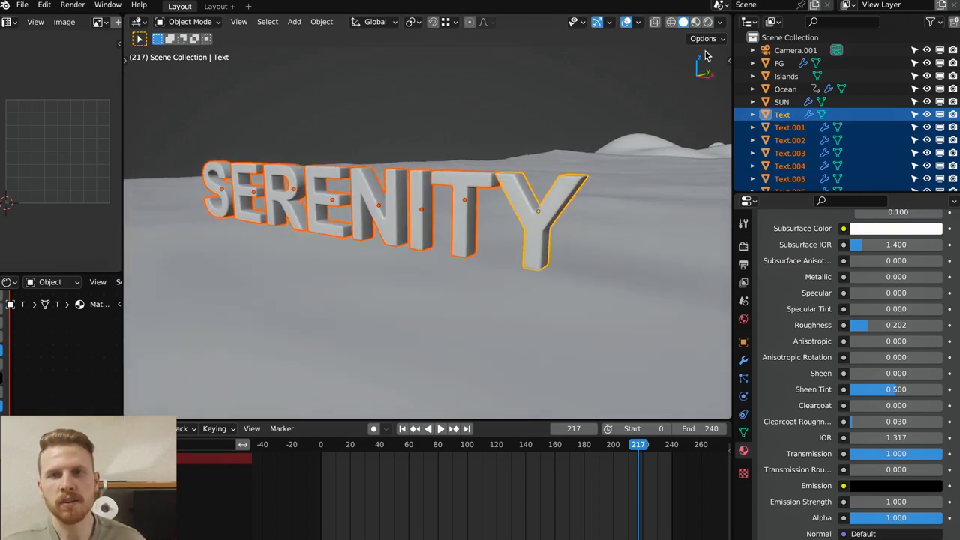
Use Individual Origins as the pivot and adjust the letters' scale, height and tilt.
left_click(704, 39)
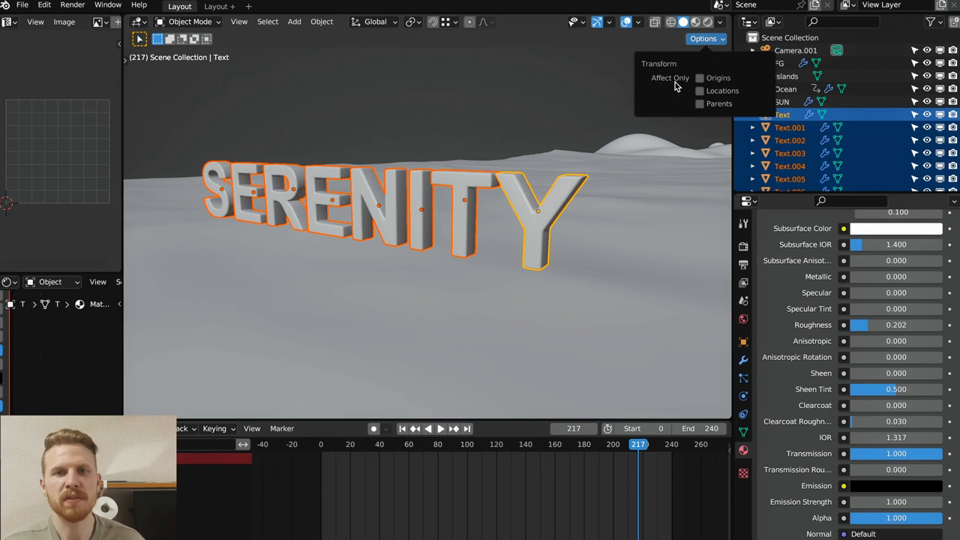
left_click(699, 91)
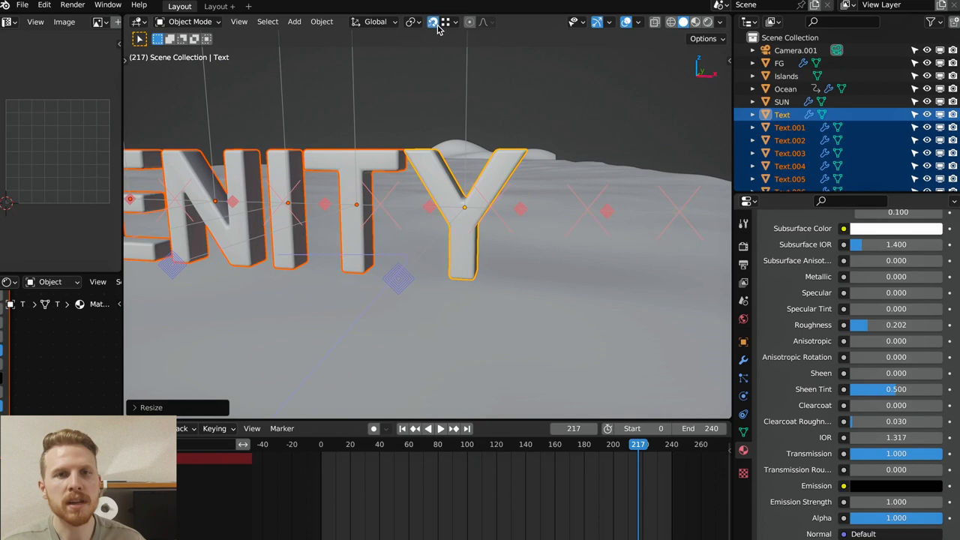
left_click(444, 21)
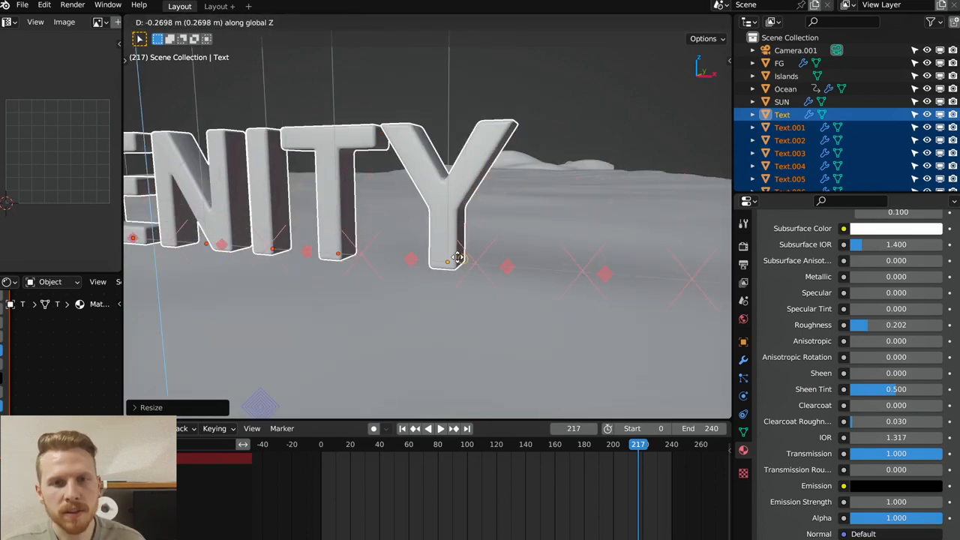
left_click(702, 39)
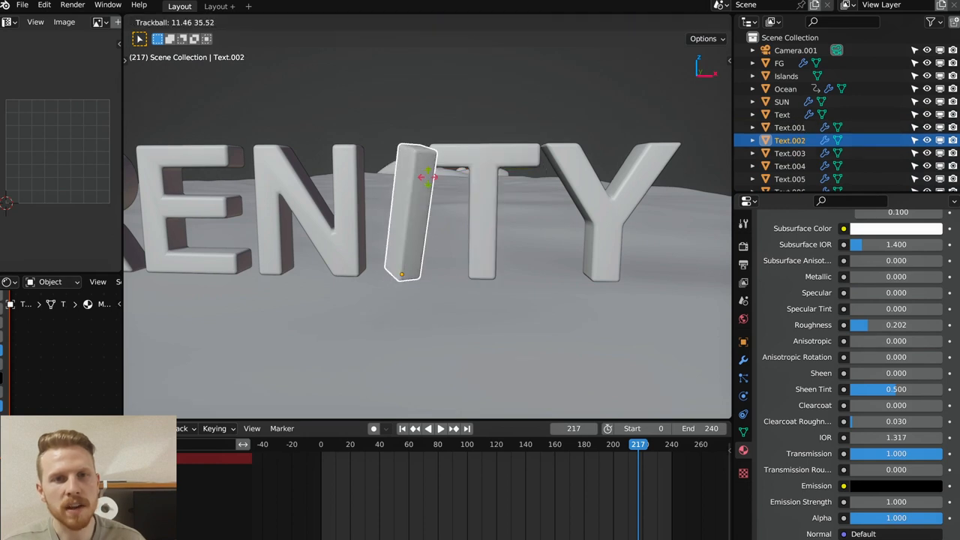
Add a Shrinkwrap constraint to the Y targeting the Ocean with Align to Normal on its Y axis.
left_click(441, 429)
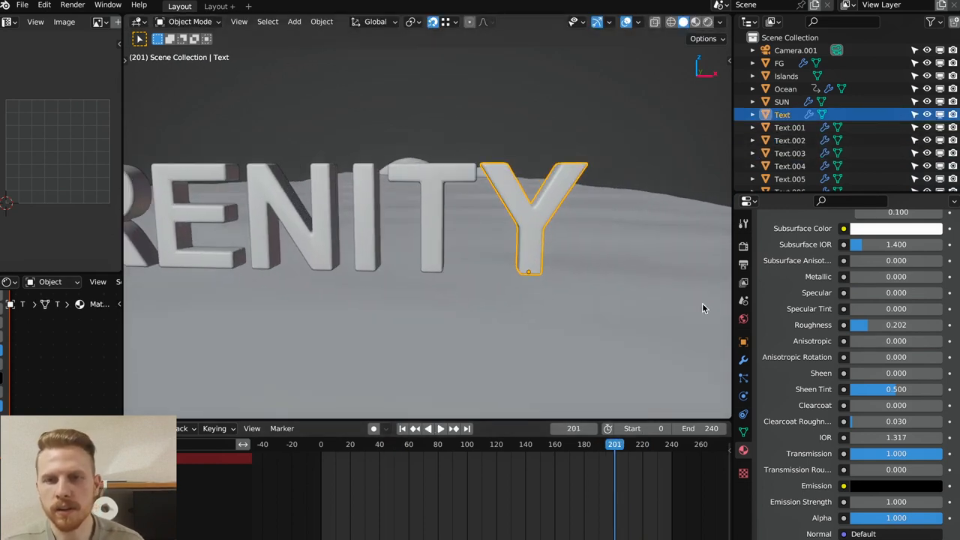
left_click(744, 417)
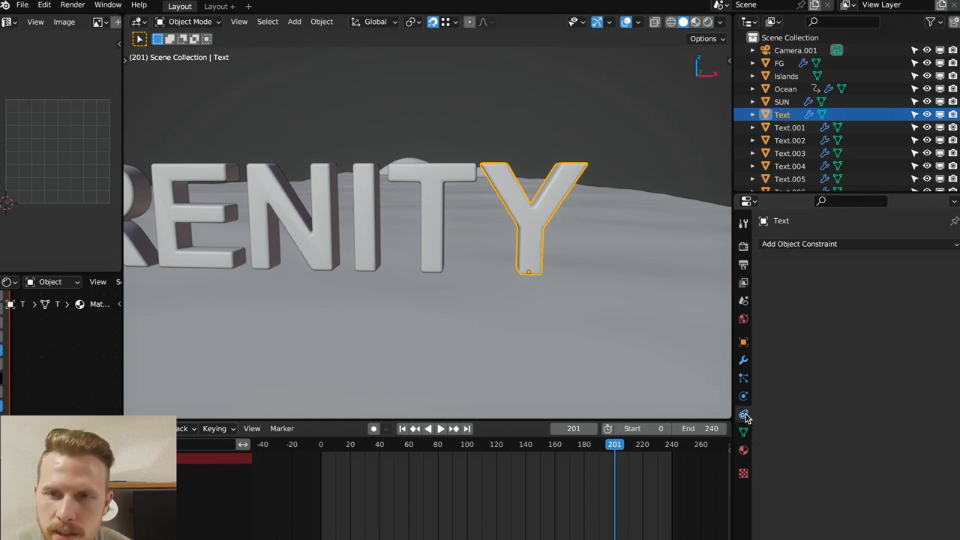
left_click(799, 243)
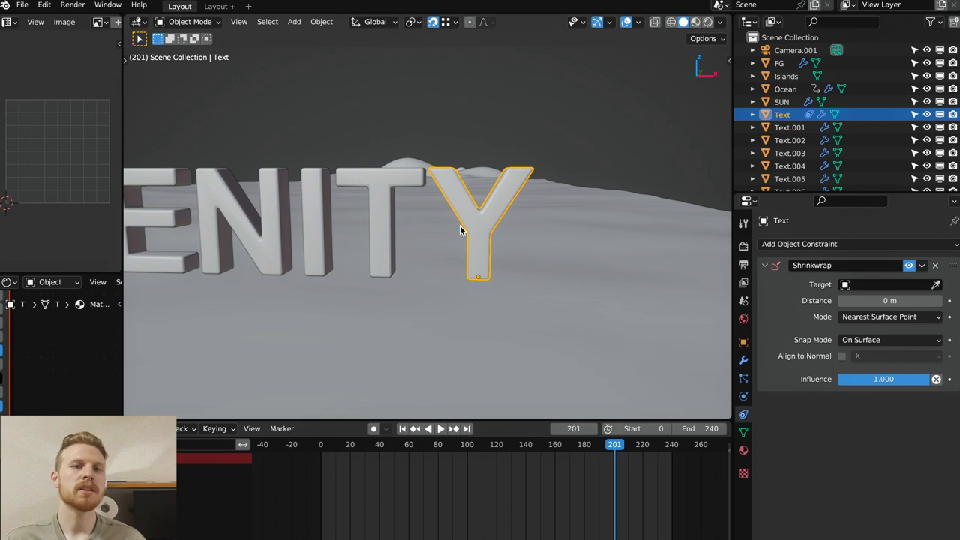
mouse_move(888, 291)
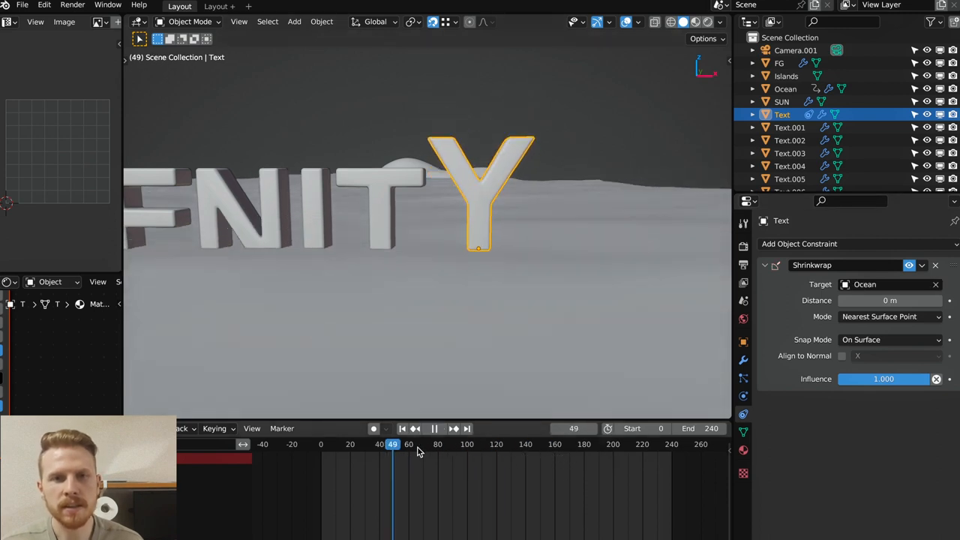
left_click_drag(393, 444, 385, 444)
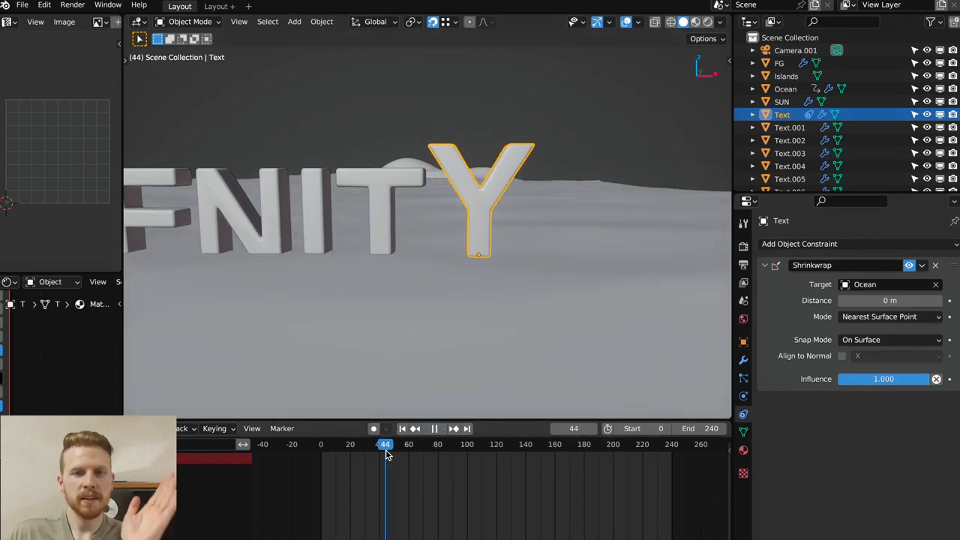
left_click_drag(384, 444, 471, 444)
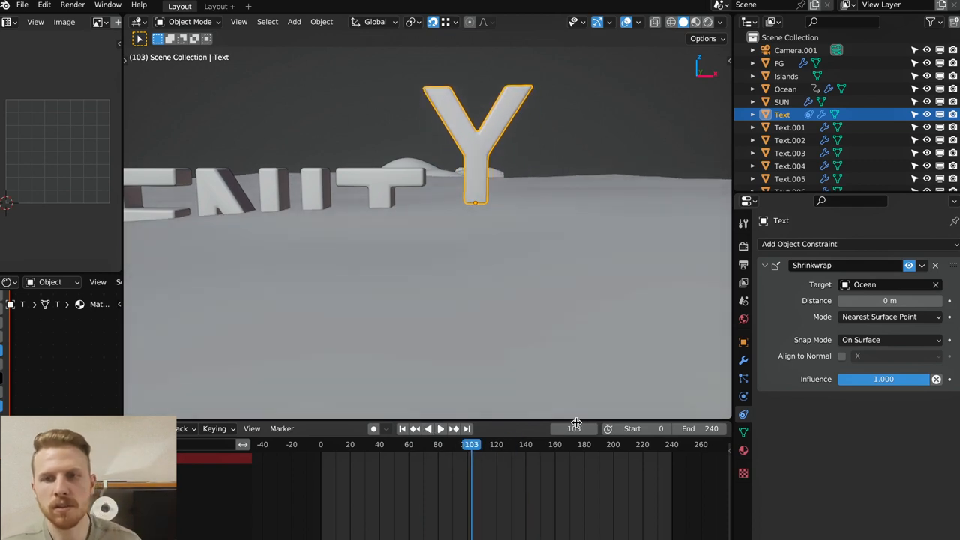
left_click(843, 356)
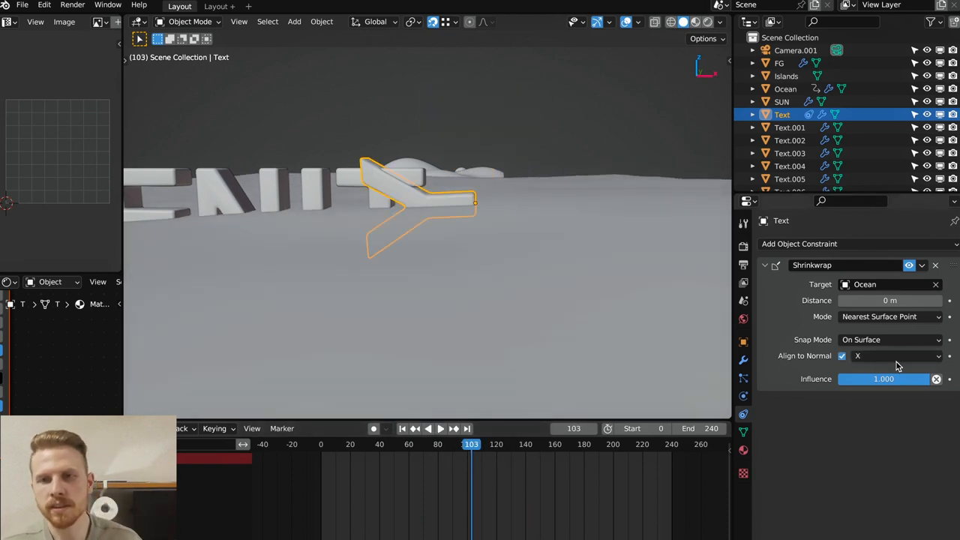
left_click(435, 429)
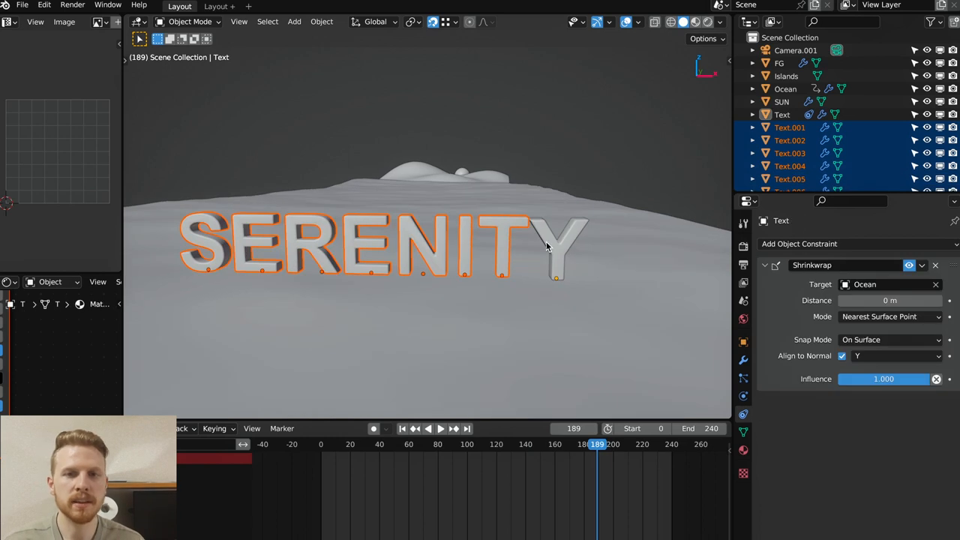
Copy the Shrinkwrap constraint from the Y to the other selected letters.
type("copy")
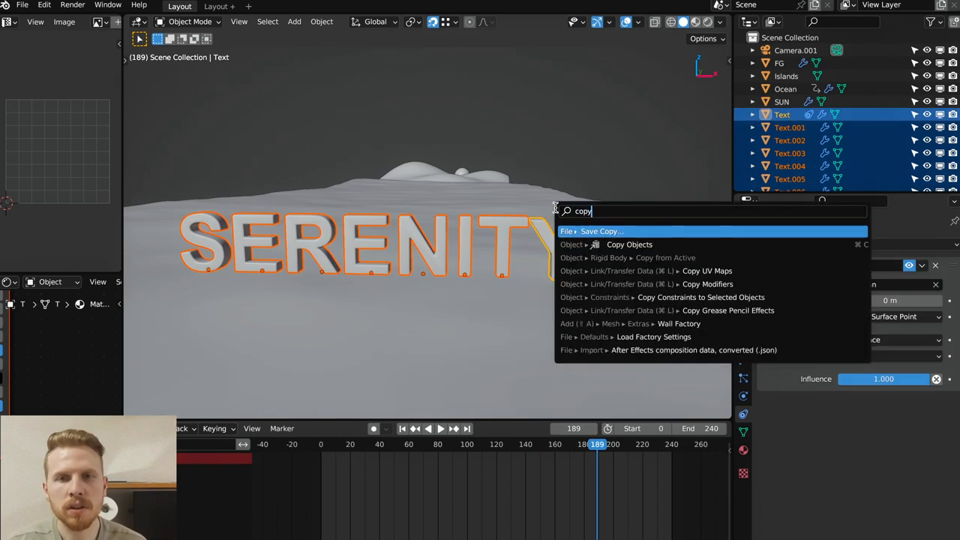
type("constrain")
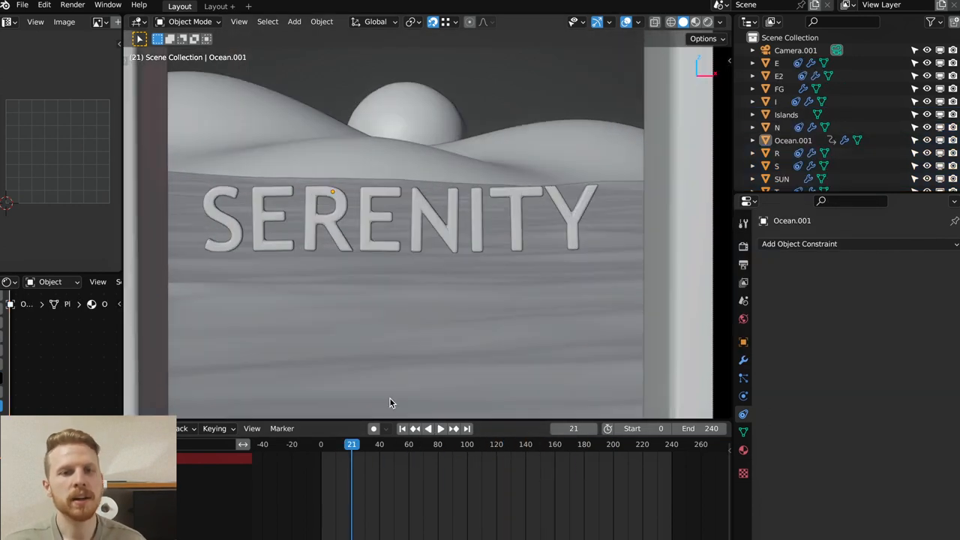
Give the Boat a Shrinkwrap constraint targeting Ocean.001 with Align to Normal on Z.
left_click(441, 429)
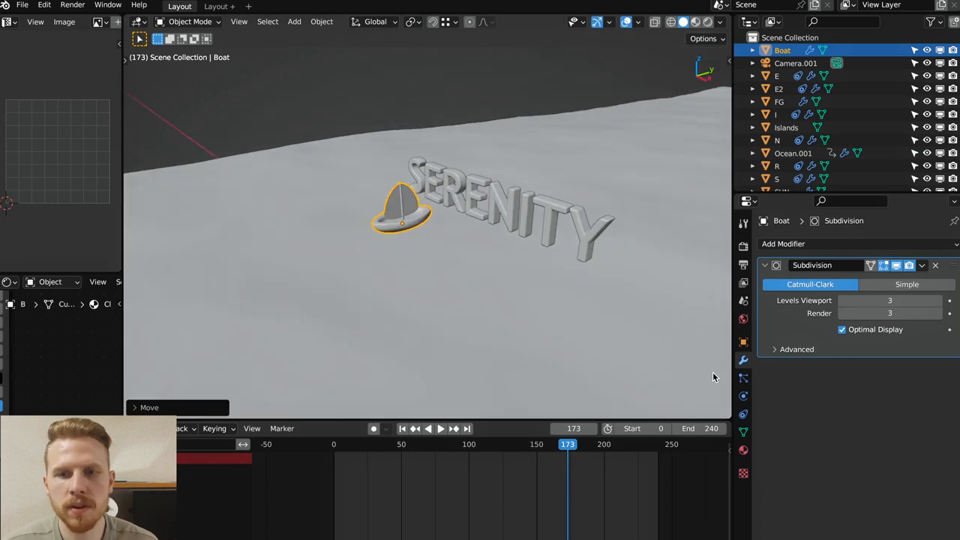
left_click(798, 243)
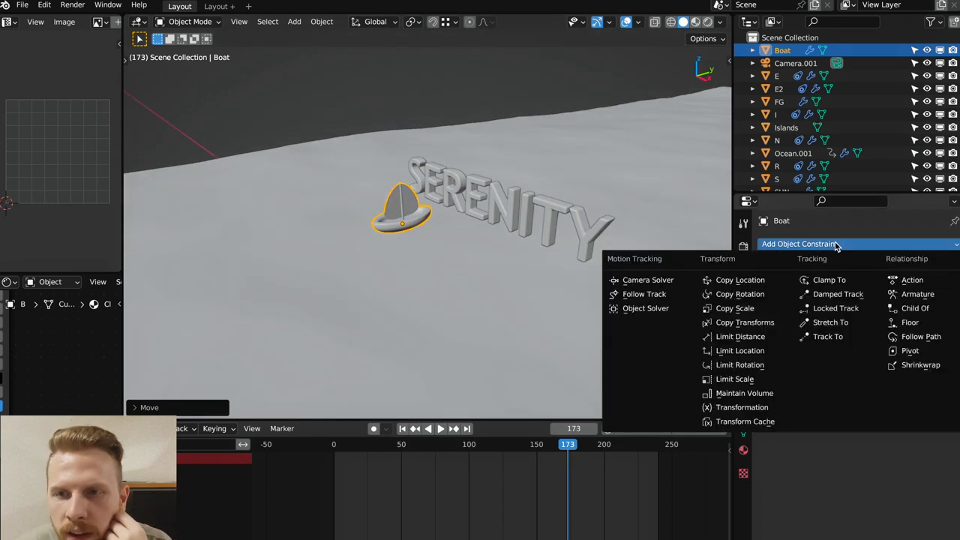
left_click(921, 365)
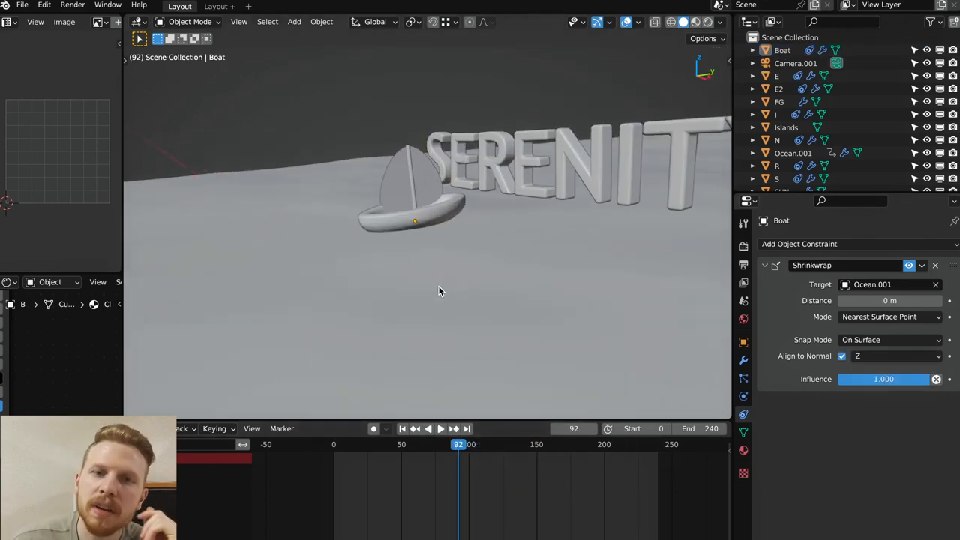
left_click(399, 270)
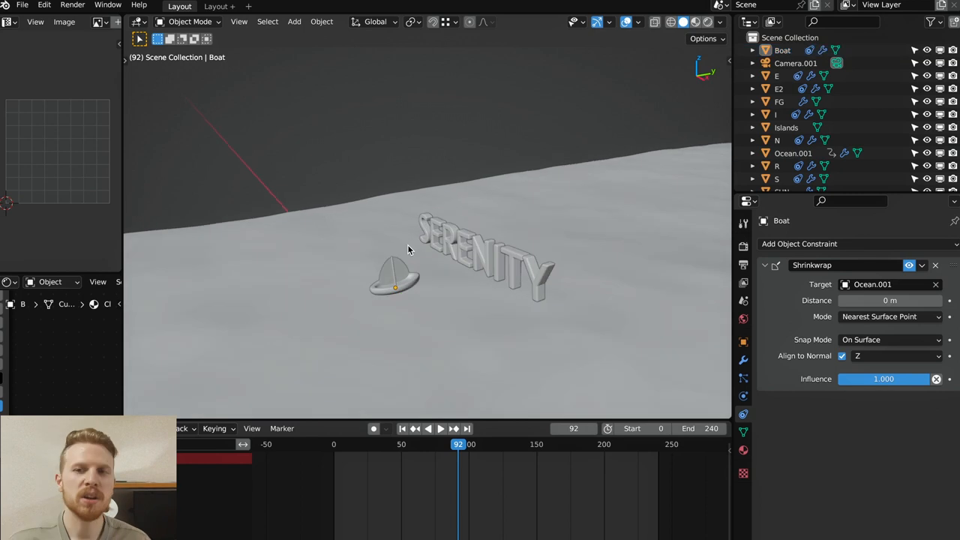
Add and shape the BoatCurve Bezier path and set the boat's Follow Path forward axis.
left_click(294, 21)
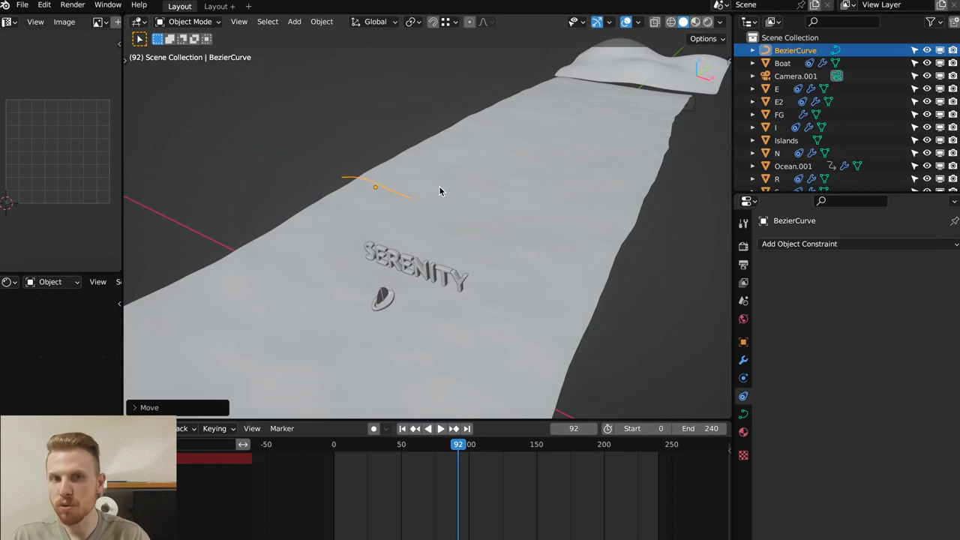
key("Tab")
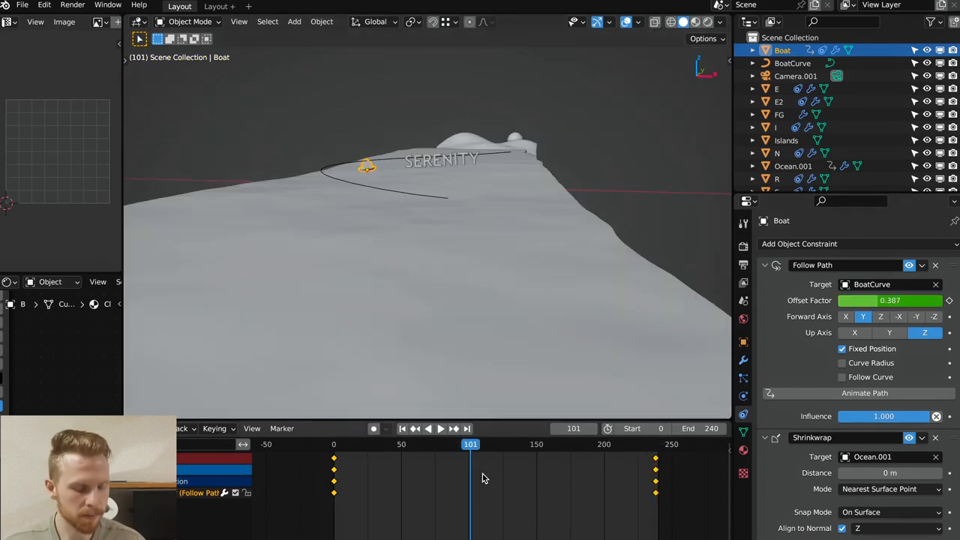
mouse_move(337, 451)
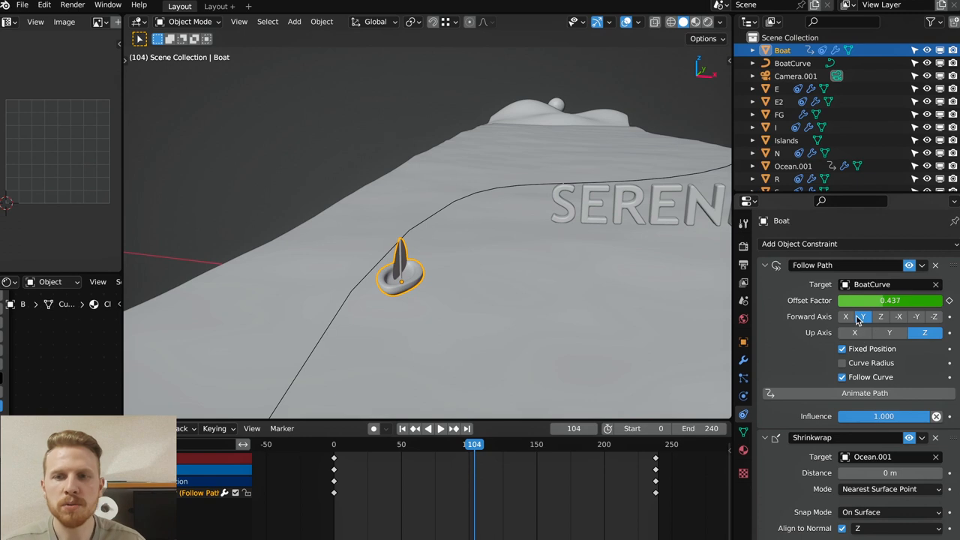
left_click(846, 315)
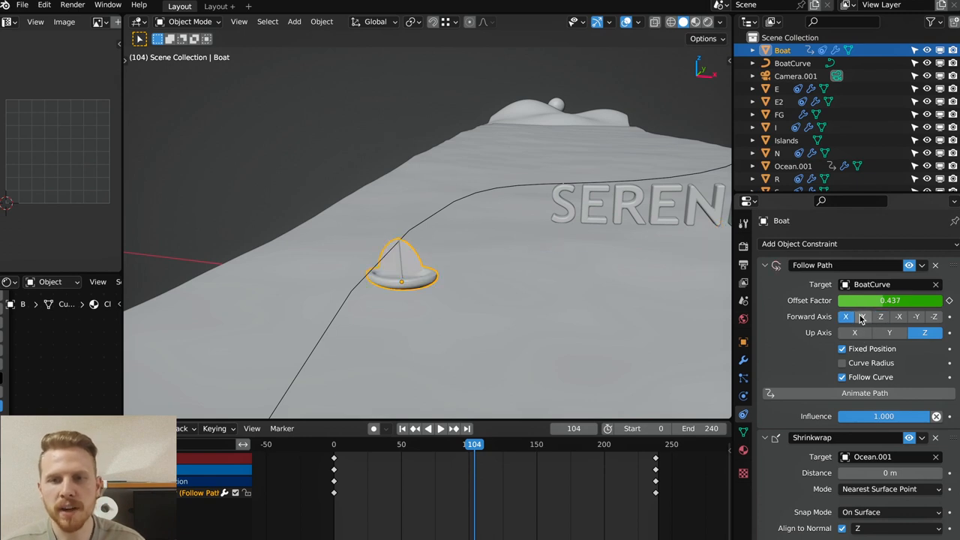
mouse_move(863, 317)
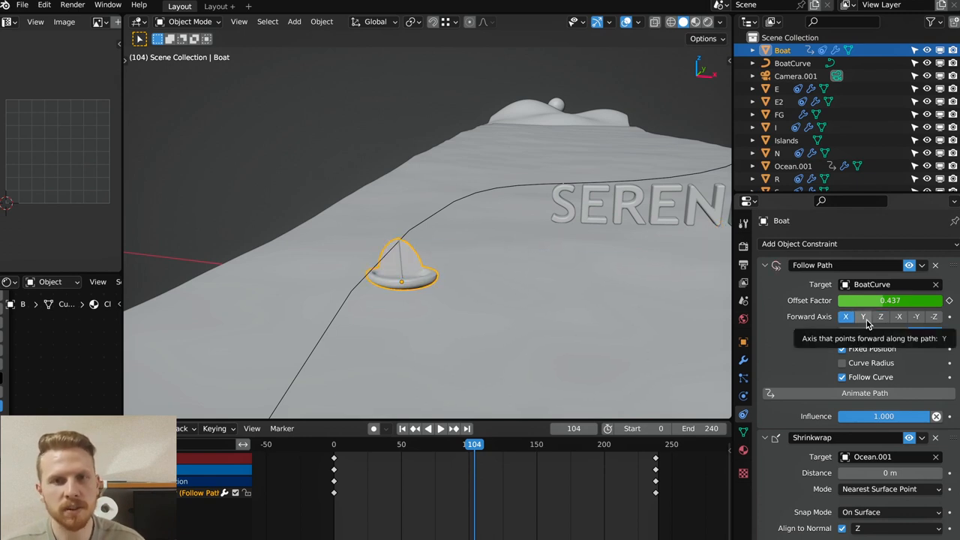
left_click(864, 315)
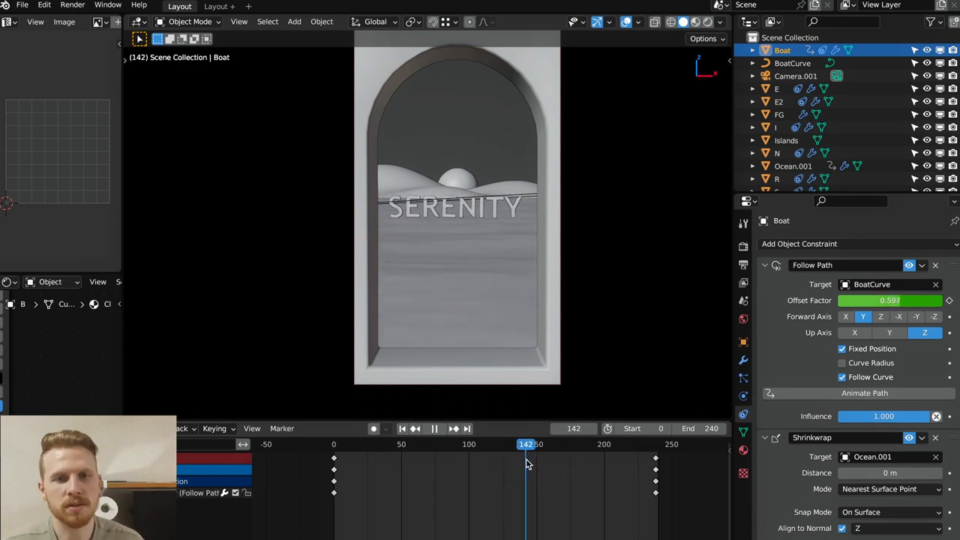
Scrub the timeline to preview the boat sailing along its path in the camera view.
left_click(426, 444)
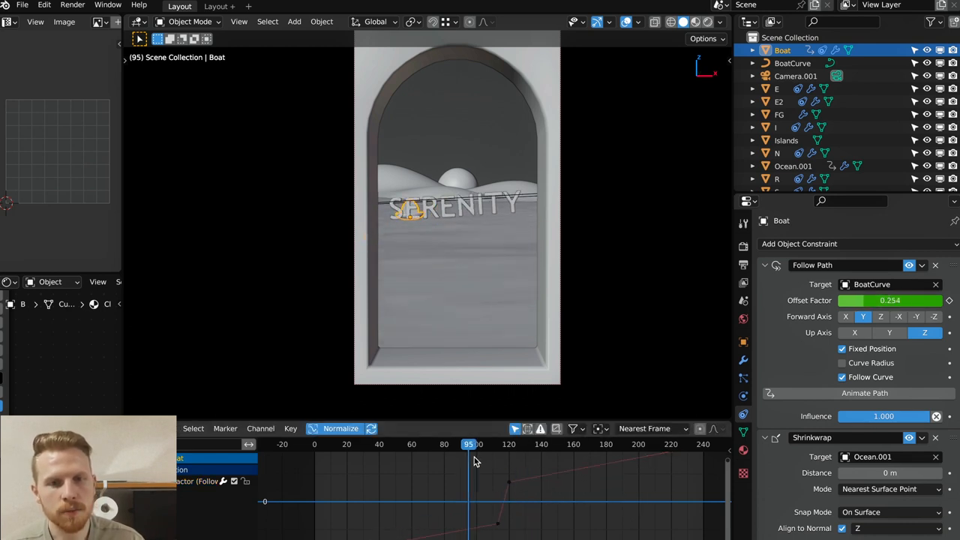
left_click_drag(468, 444, 492, 444)
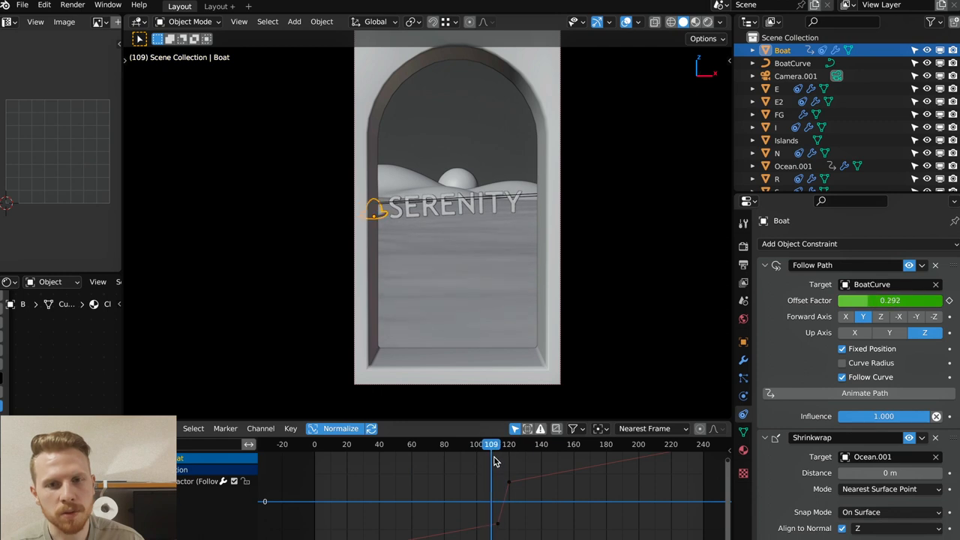
left_click_drag(492, 444, 536, 444)
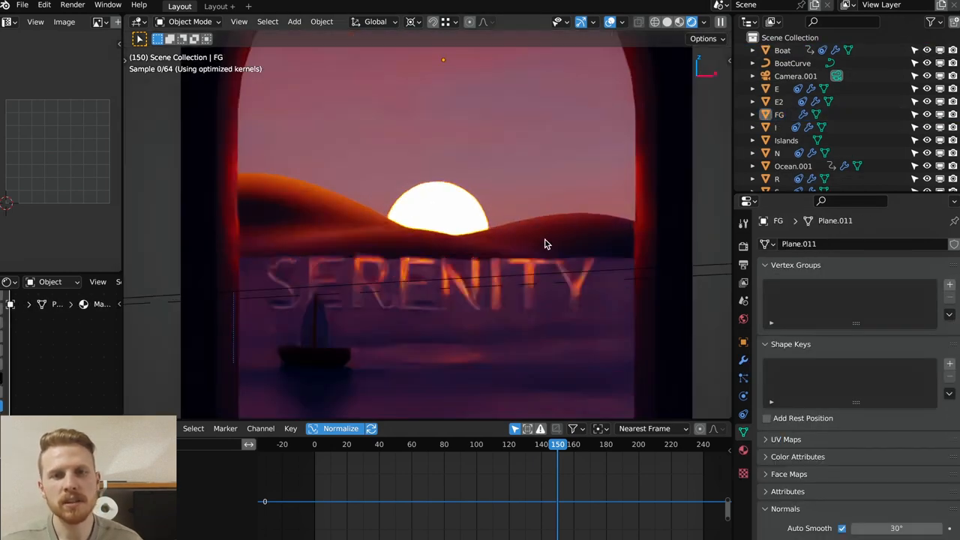
Select the Islands hills and switch the viewport to Solid shading.
left_click(786, 141)
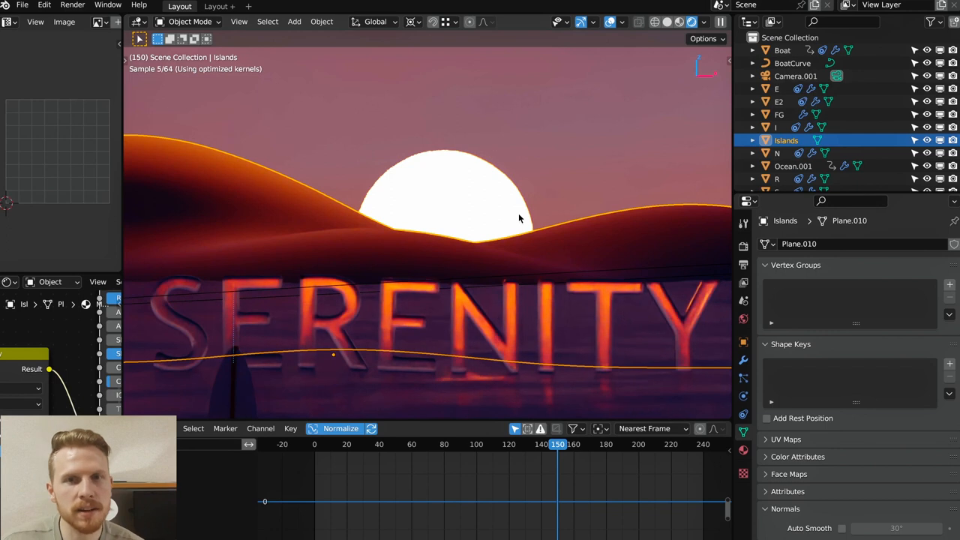
left_click(669, 23)
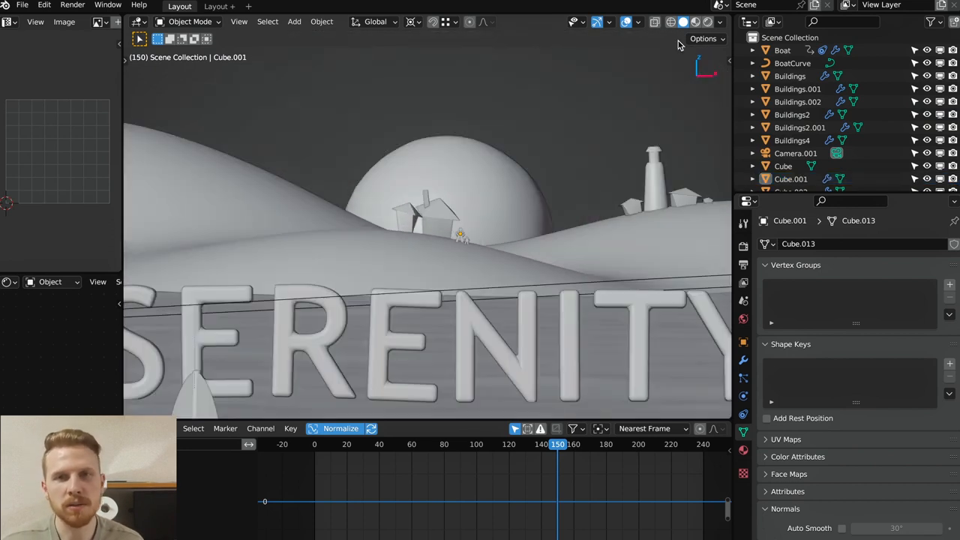
Select the bird body, add an armature and move its bone into the body.
left_click(695, 22)
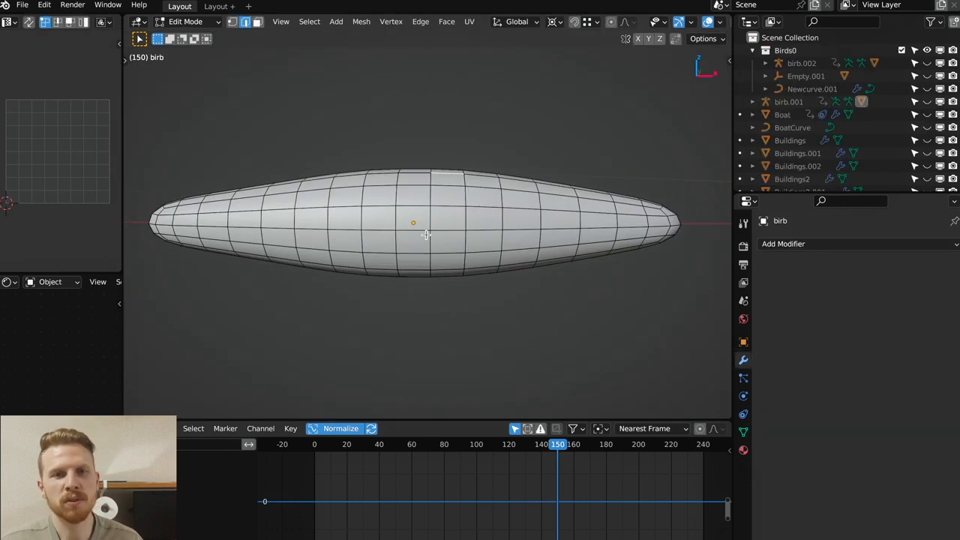
key("Tab")
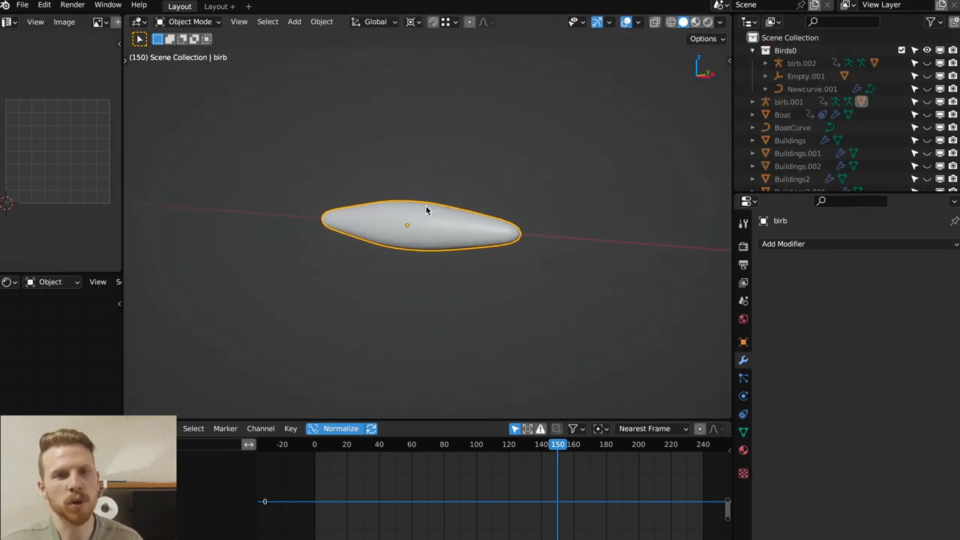
key("Tab")
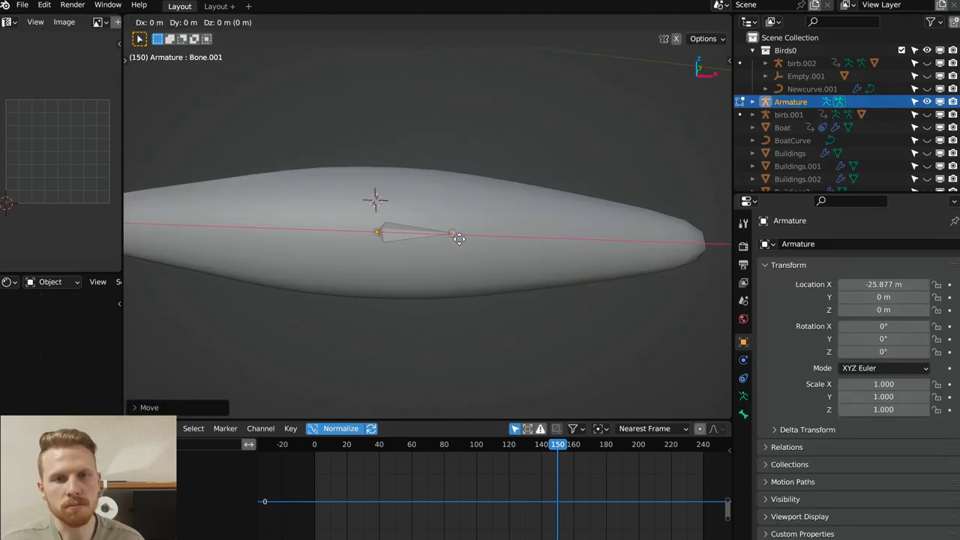
left_click_drag(450, 237, 660, 248)
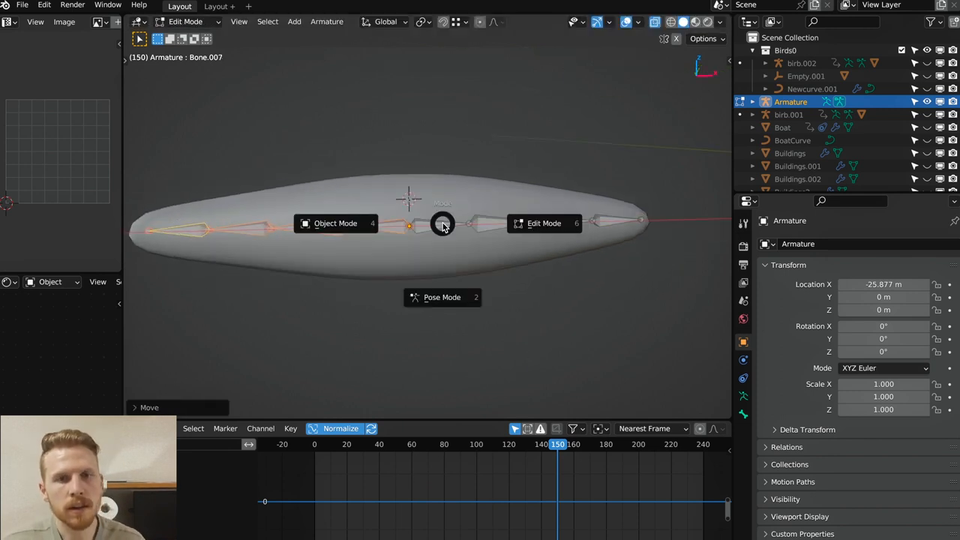
Pose the wing bones and make their flapping keyframes cyclic.
left_click(442, 297)
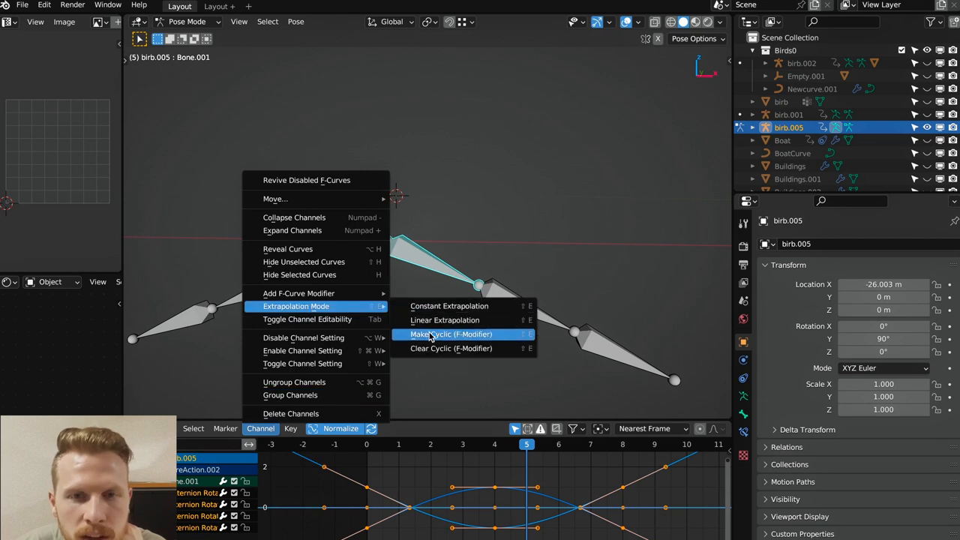
left_click(450, 333)
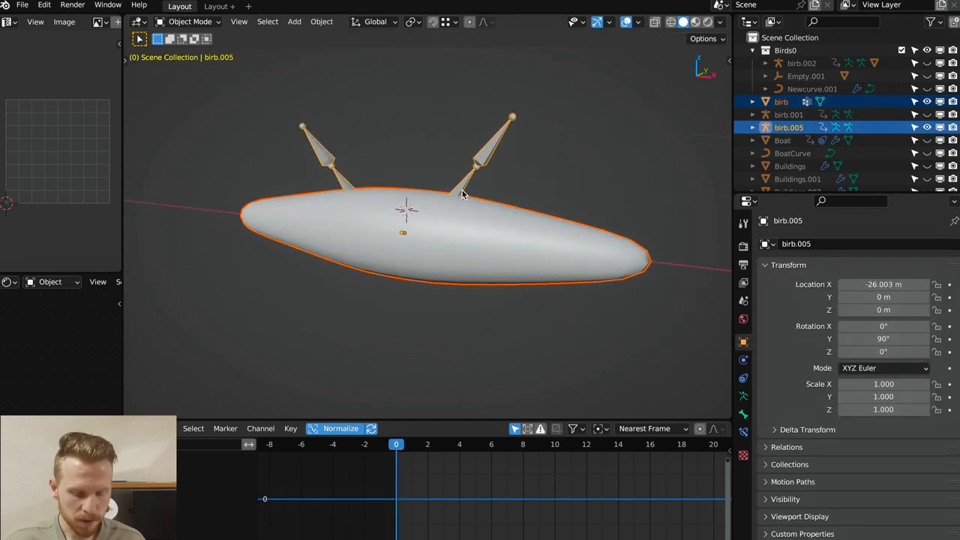
Parent the bird body to the armature with automatic weights via Ctrl+P.
key("ctrl+p")
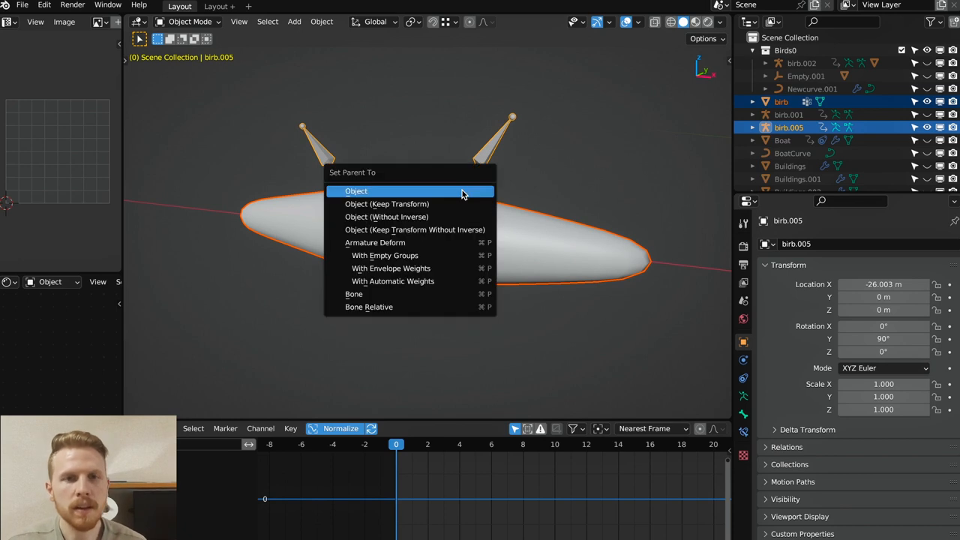
mouse_move(384, 282)
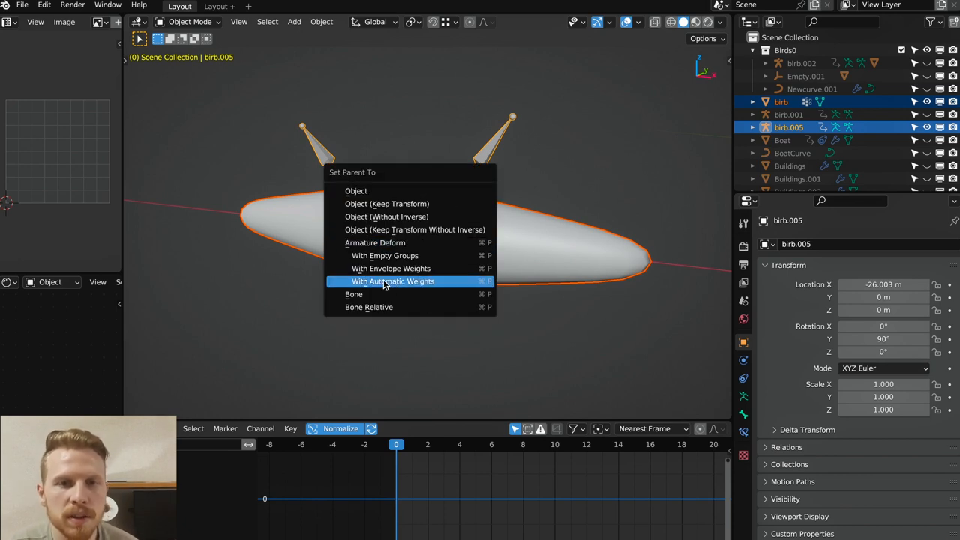
left_click(393, 282)
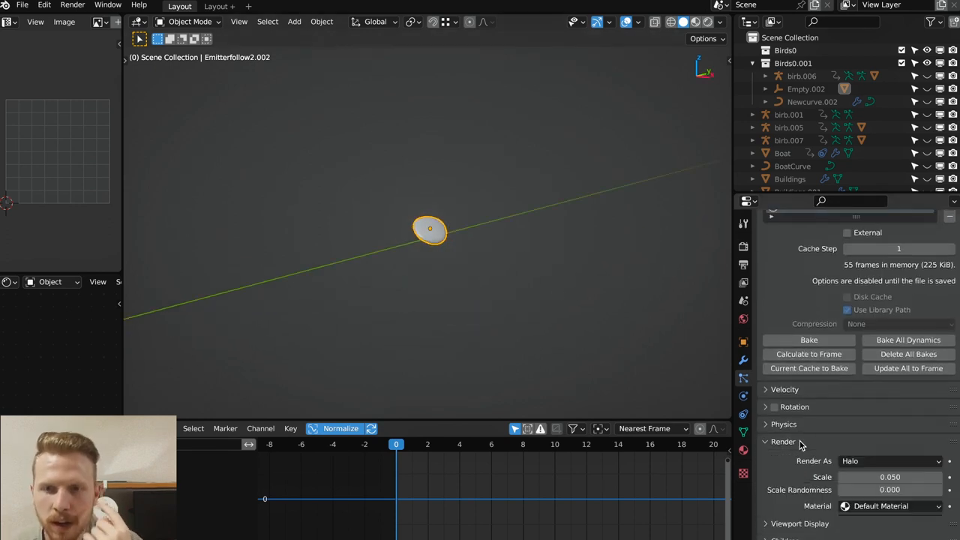
Set the emitter's particle physics type to Boids so the birds flock.
left_click(889, 460)
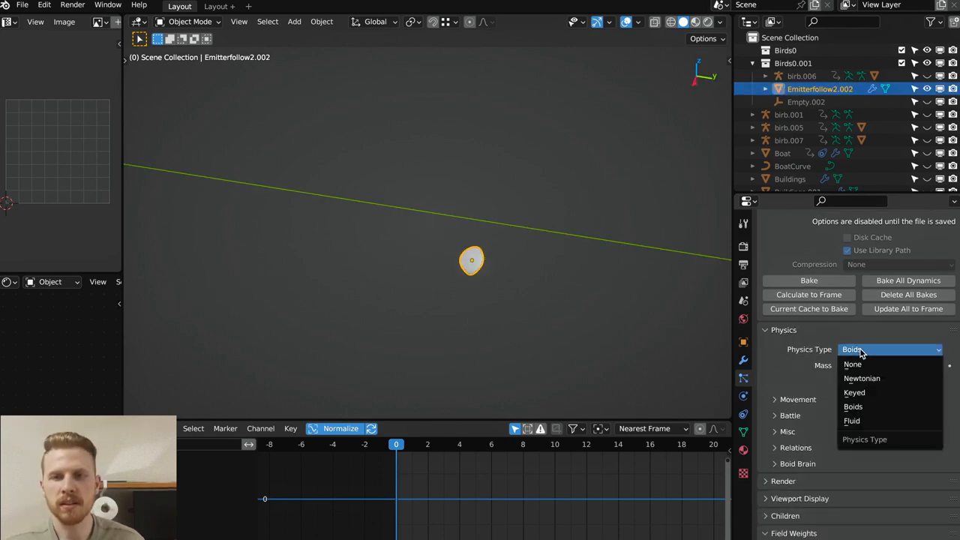
left_click(852, 405)
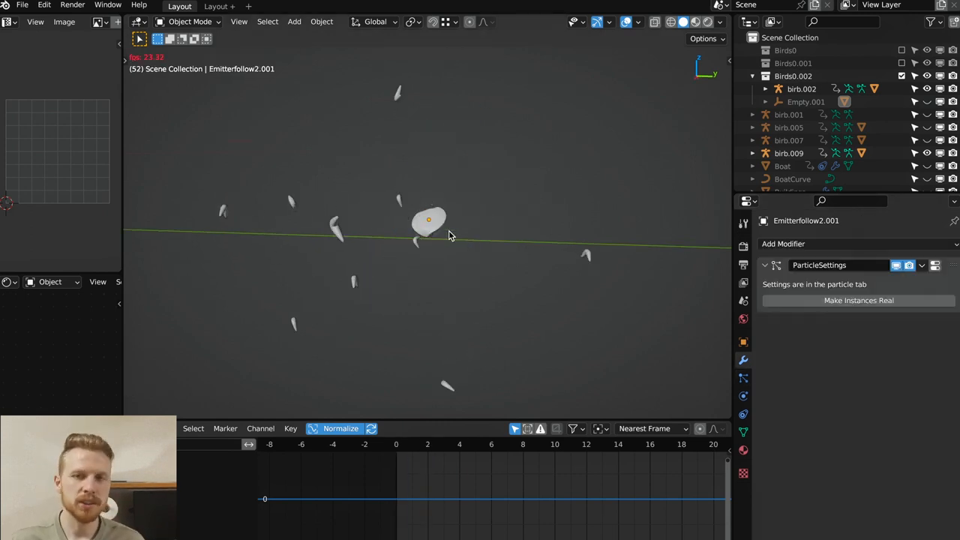
Add a Bezier curve and enable a Force field on it in Physics.
left_click(294, 21)
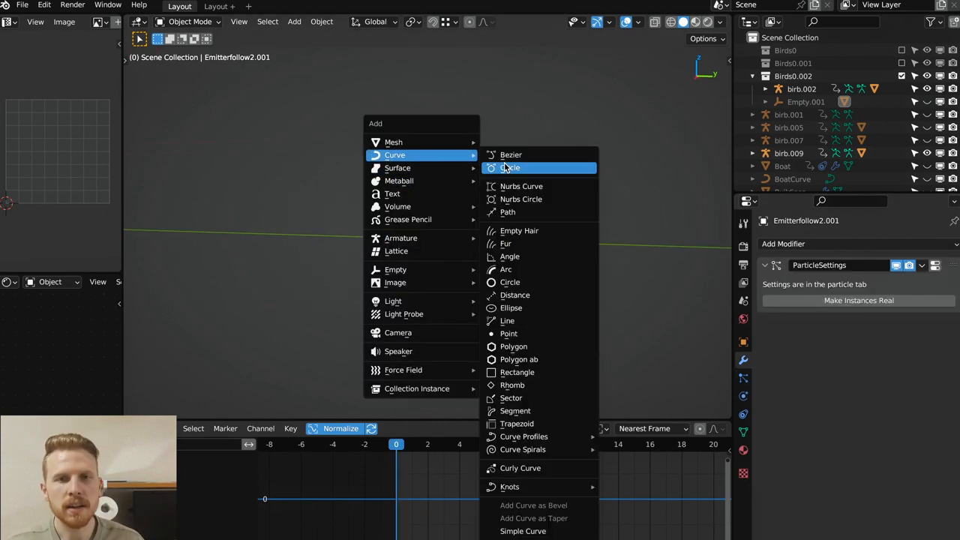
left_click(510, 154)
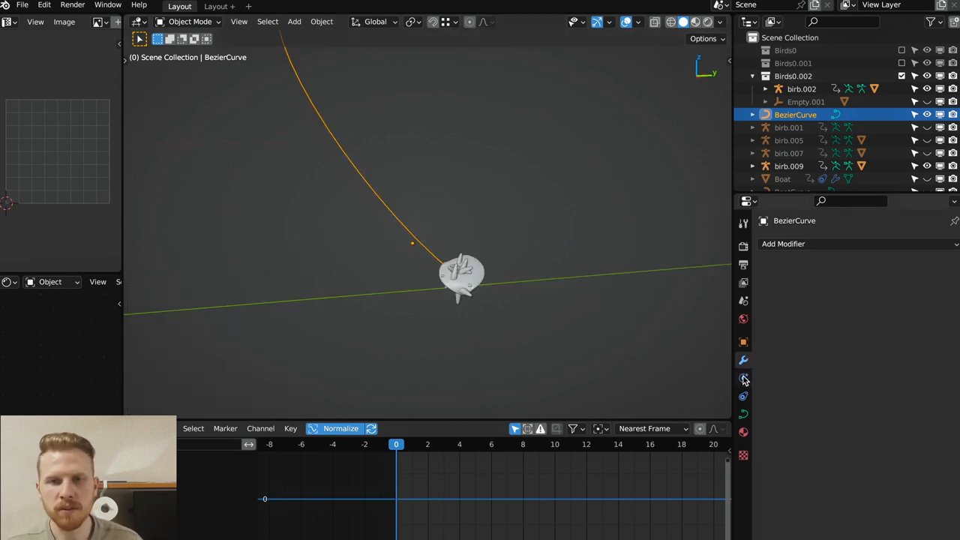
left_click(744, 378)
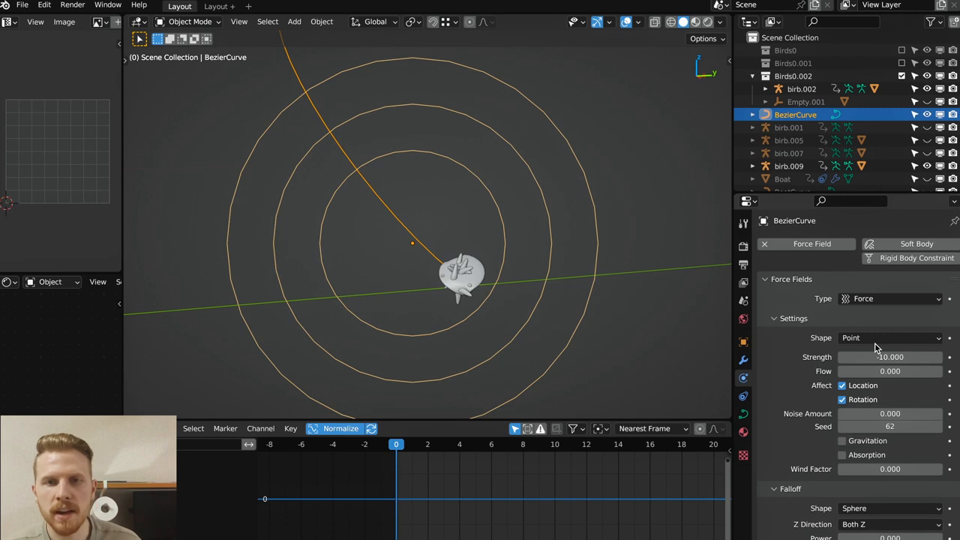
left_click(891, 337)
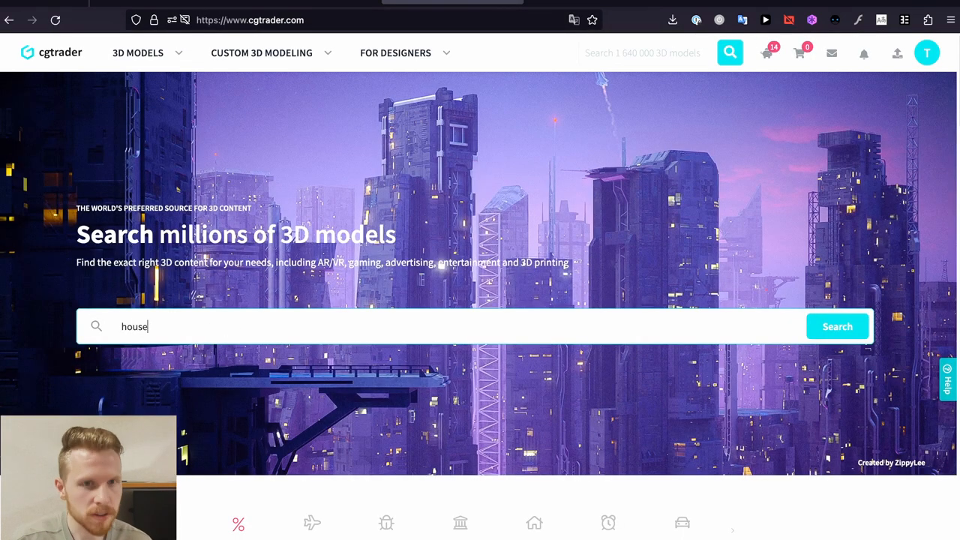
Search CGTrader for 'houseplant' filtered to Free models only.
left_click(837, 327)
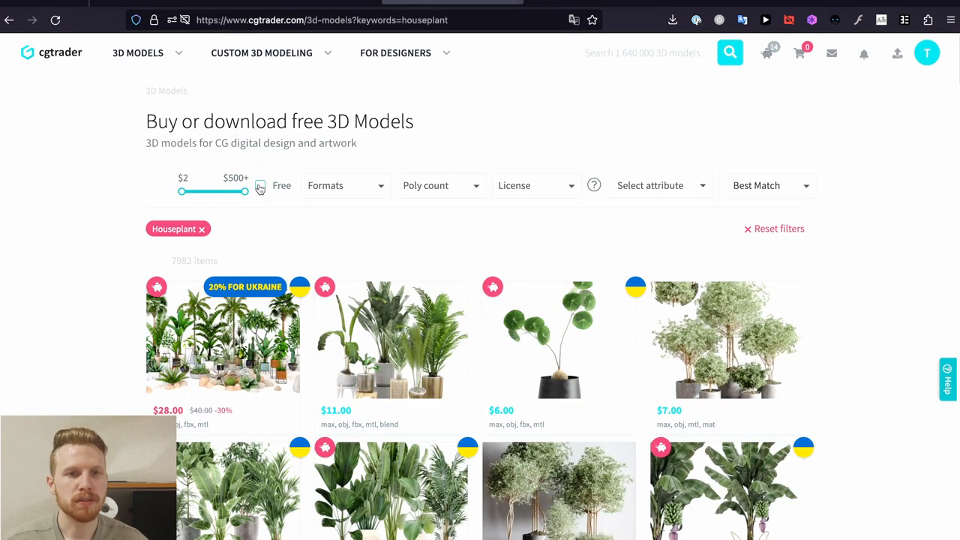
left_click(259, 186)
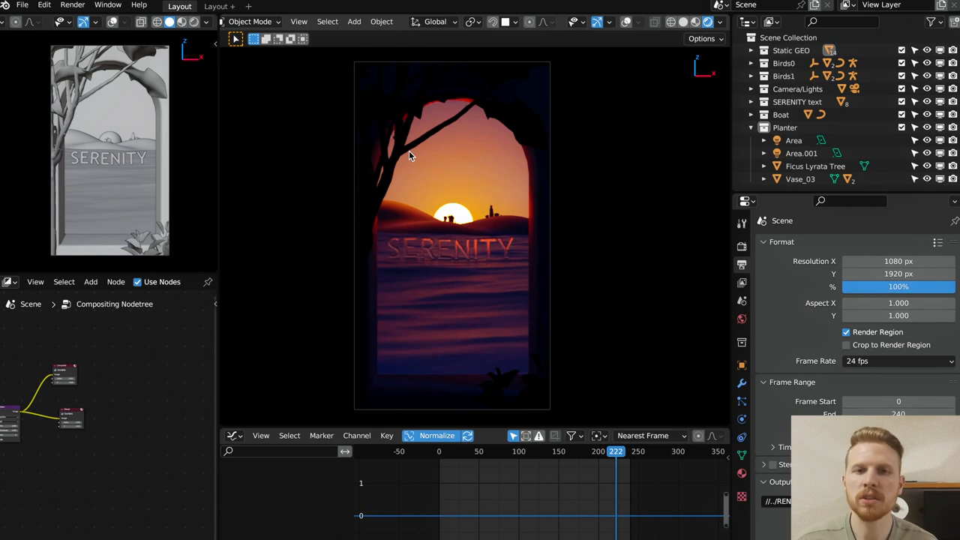
mouse_move(480, 249)
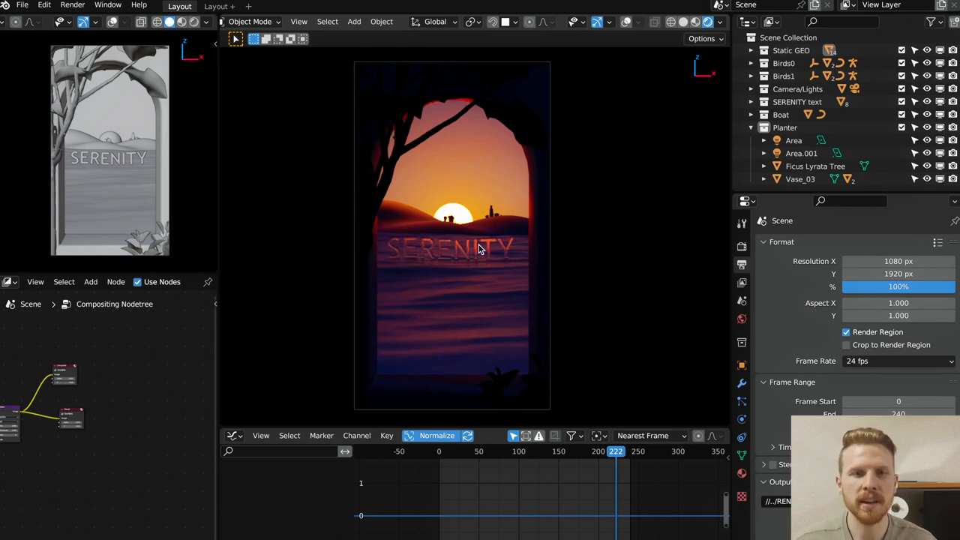
mouse_move(411, 171)
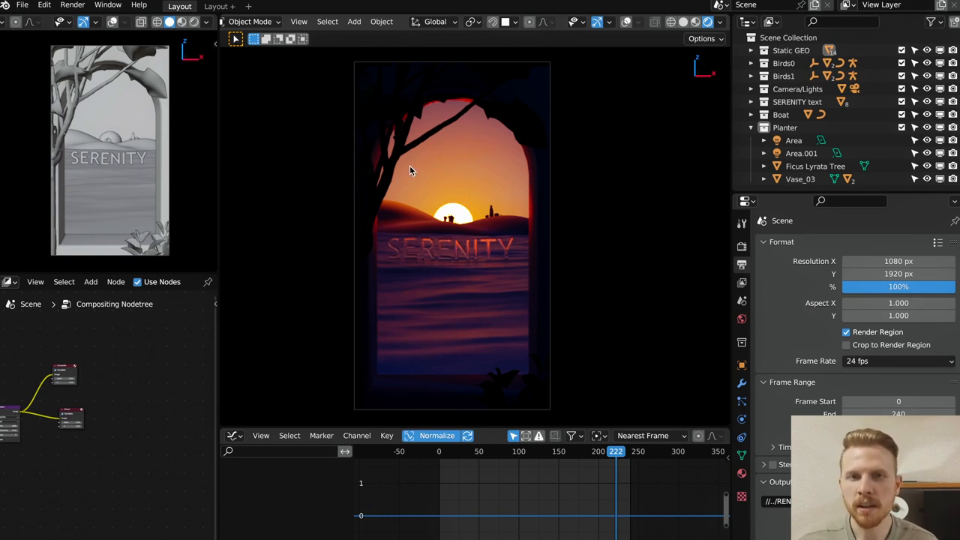
mouse_move(486, 234)
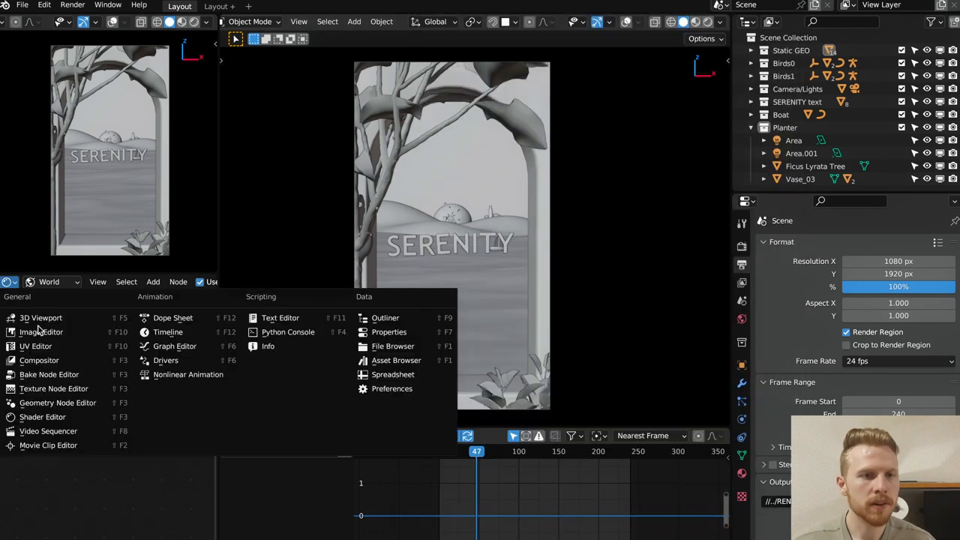
Set the compositor Glare node to Fog Glow, High quality, Mix -0.970, then return to the layout.
left_click(39, 360)
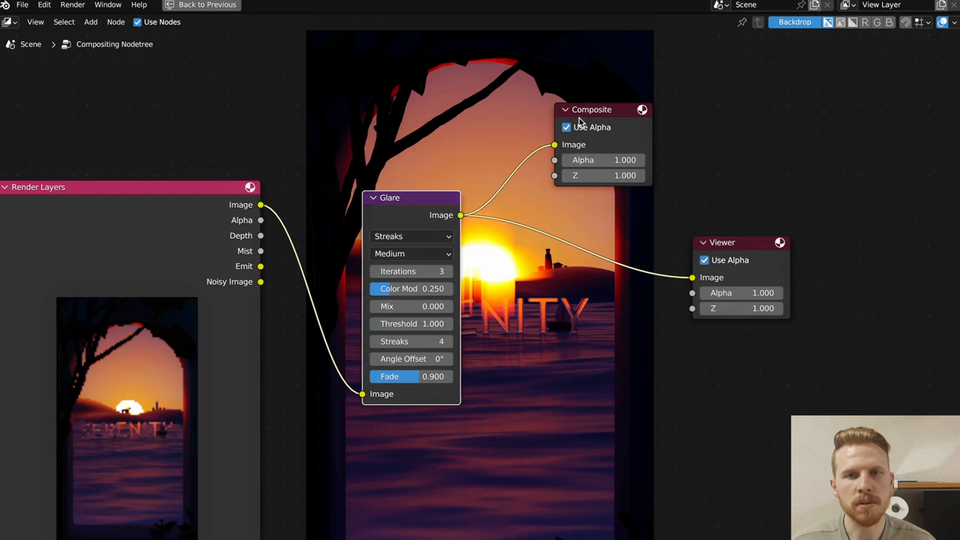
left_click(411, 236)
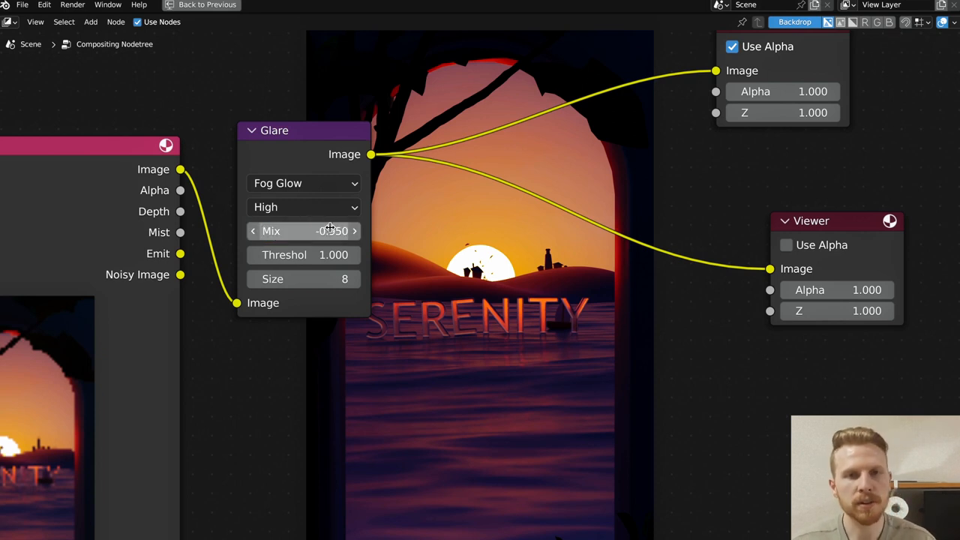
left_click(304, 231)
type("-0.970")
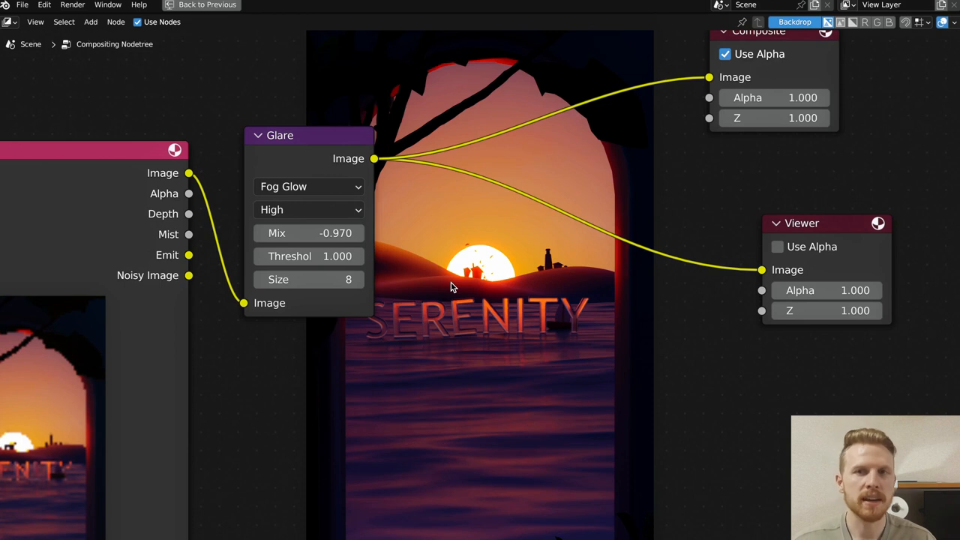
left_click(180, 6)
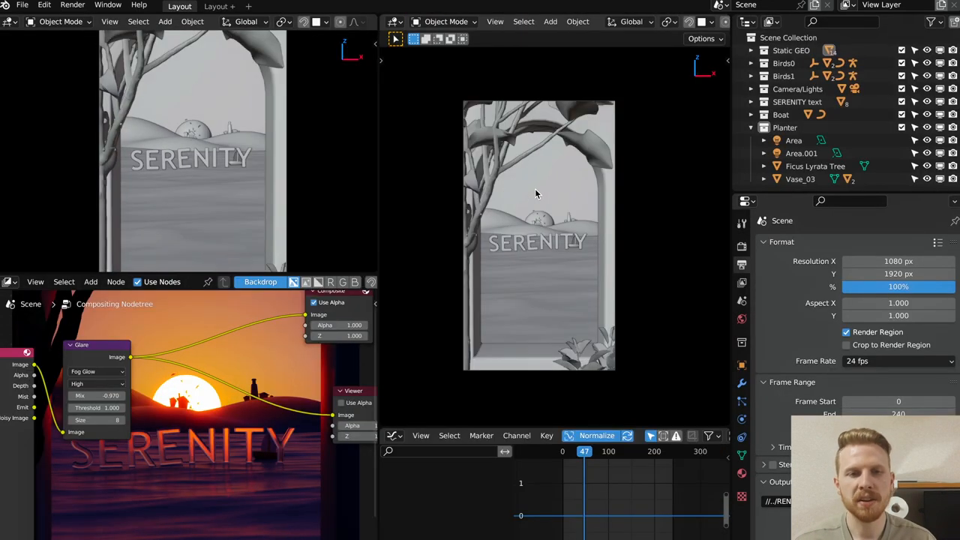
Start Render Animation of the sunset scene from the Render menu.
left_click(72, 6)
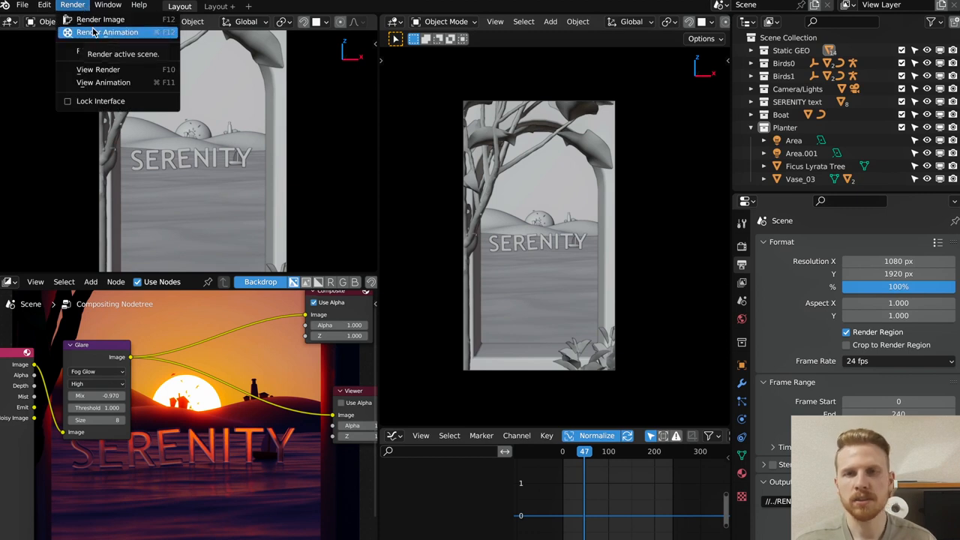
left_click(109, 31)
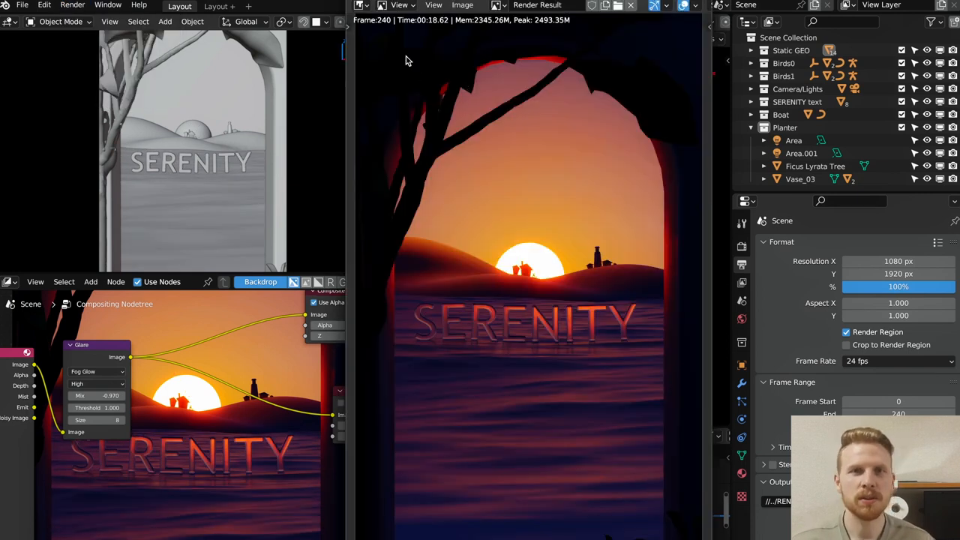